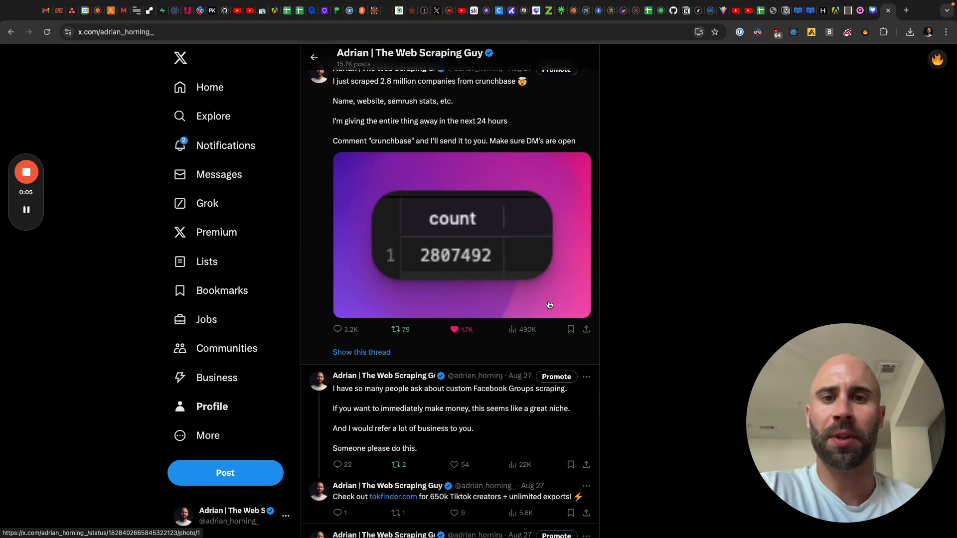
pyautogui.moveTo(548, 344)
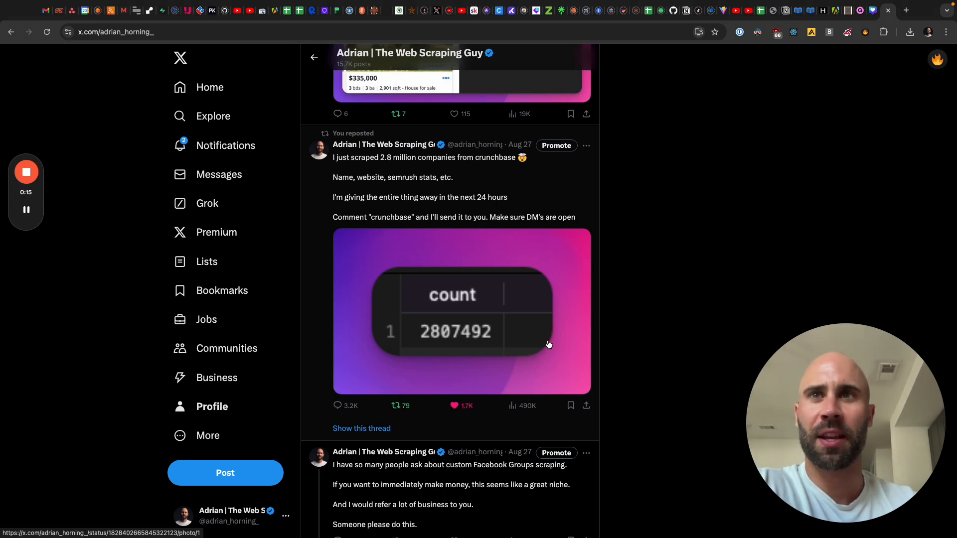
pyautogui.moveTo(551, 377)
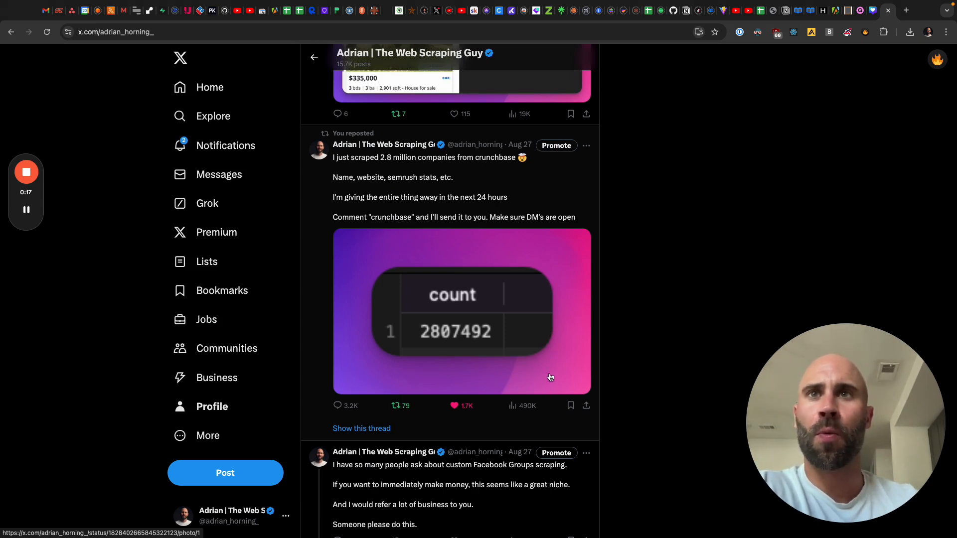
# Scroll through the profile feed to find the 'My response to crunchbase' post.
pyautogui.scroll(-3)
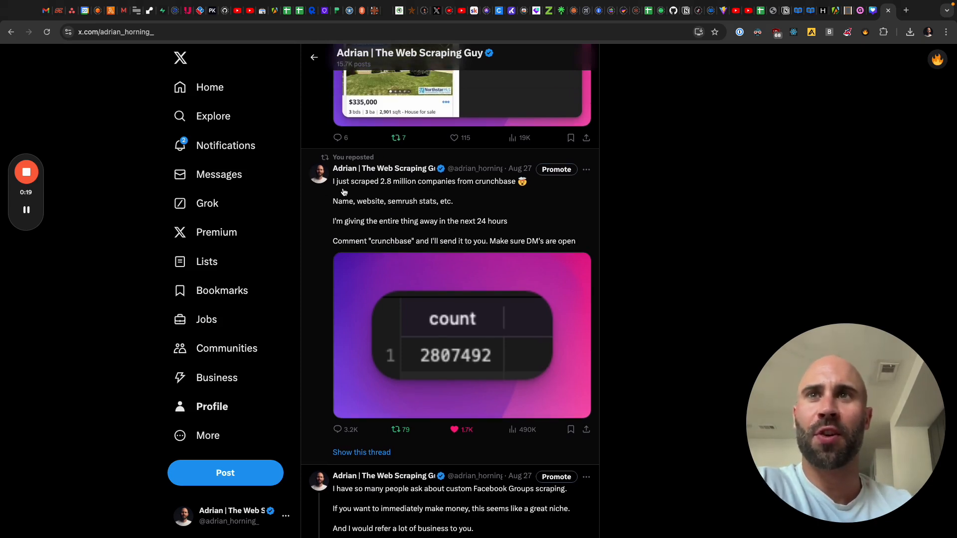
pyautogui.moveTo(527, 226)
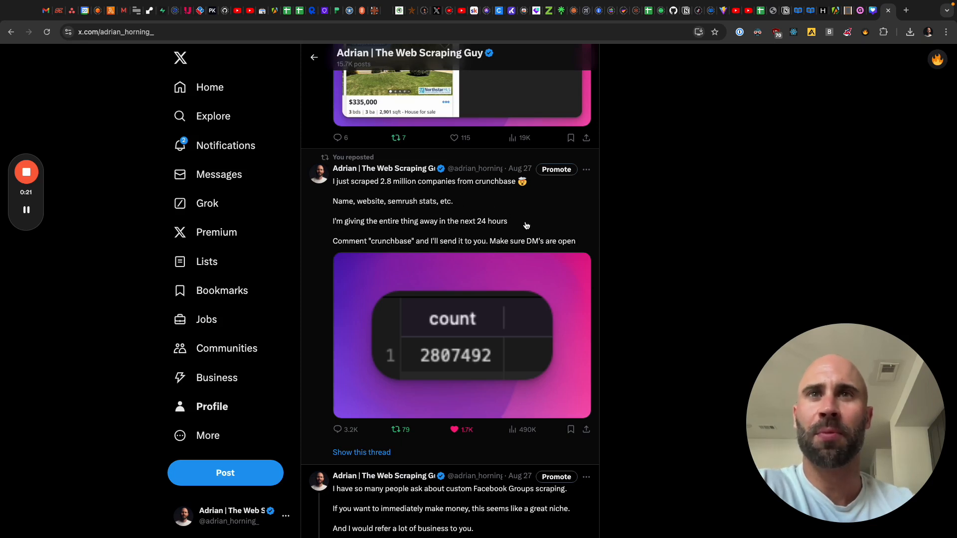
pyautogui.moveTo(514, 261)
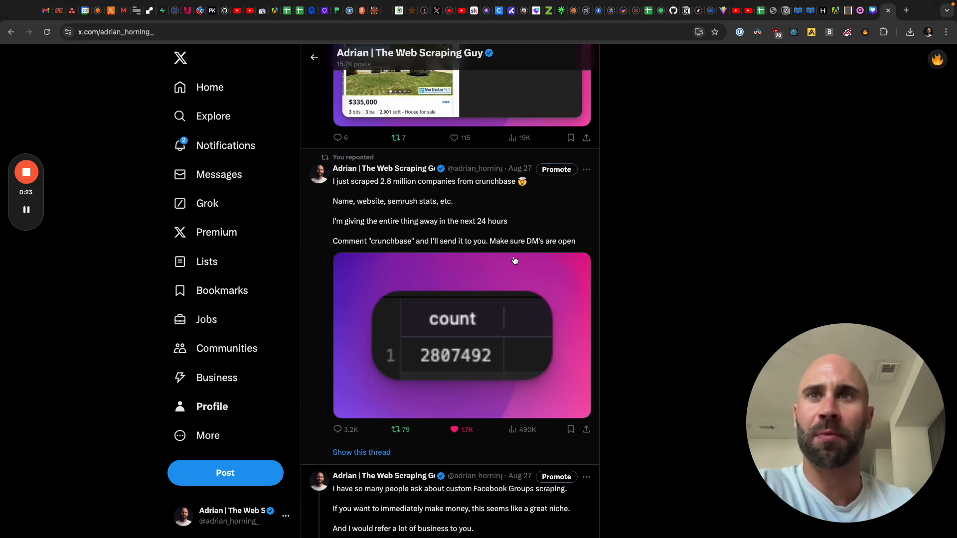
pyautogui.scroll(-3)
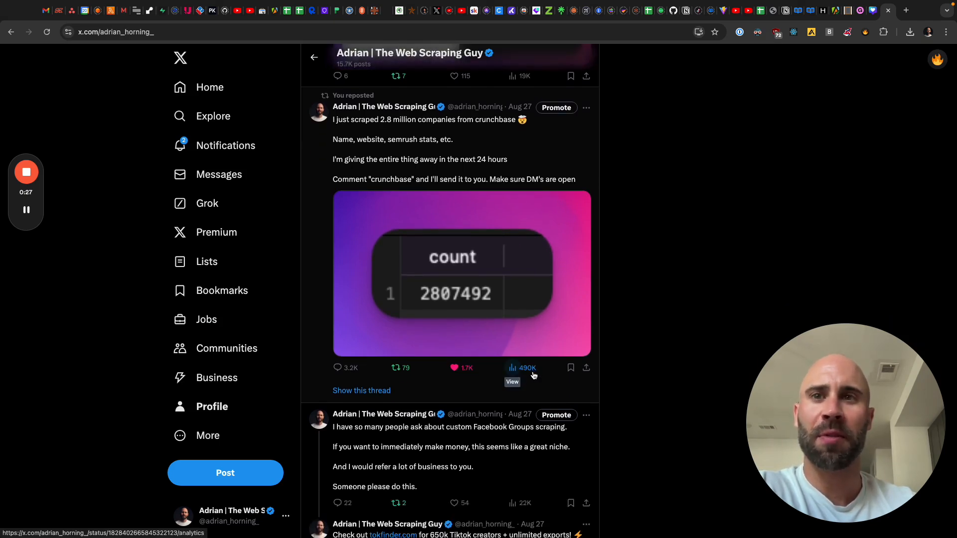
pyautogui.scroll(-3)
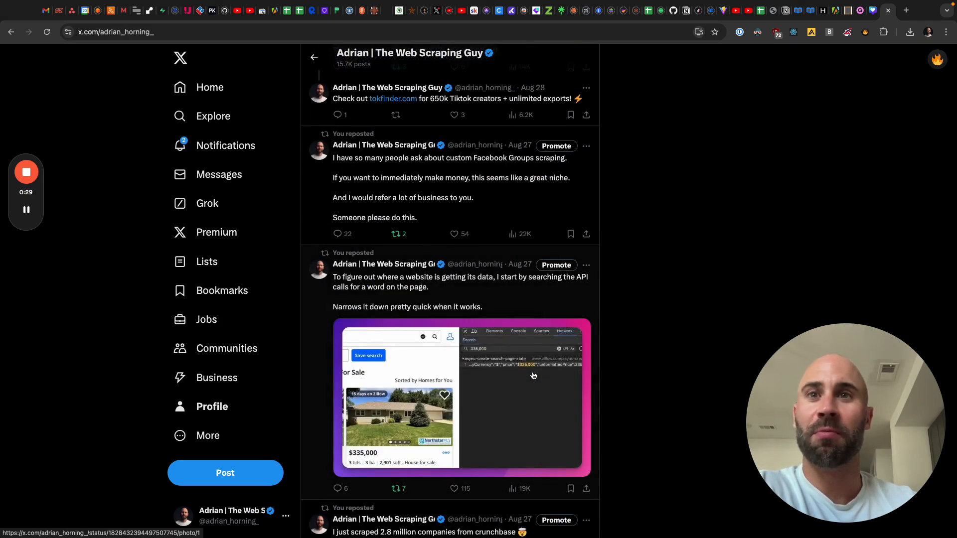
pyautogui.scroll(-3)
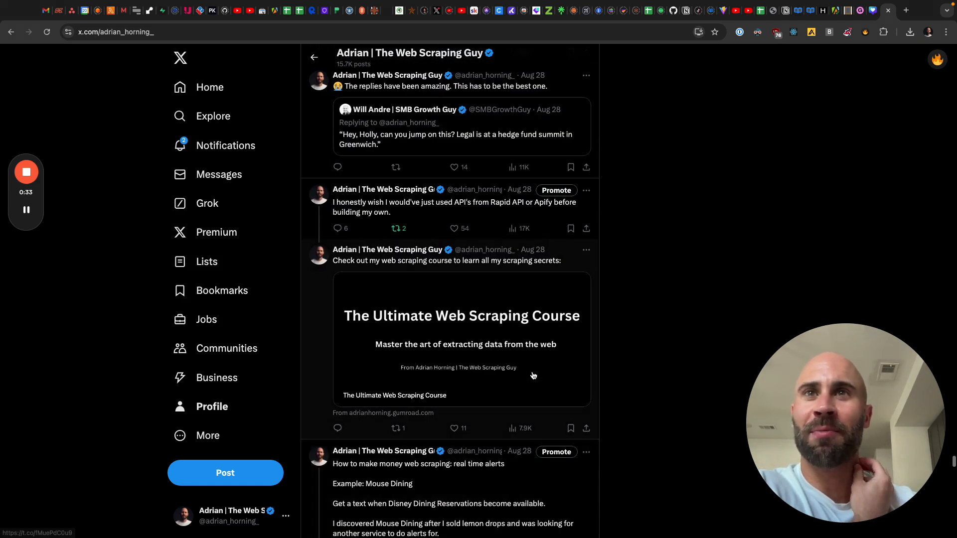
pyautogui.scroll(-3)
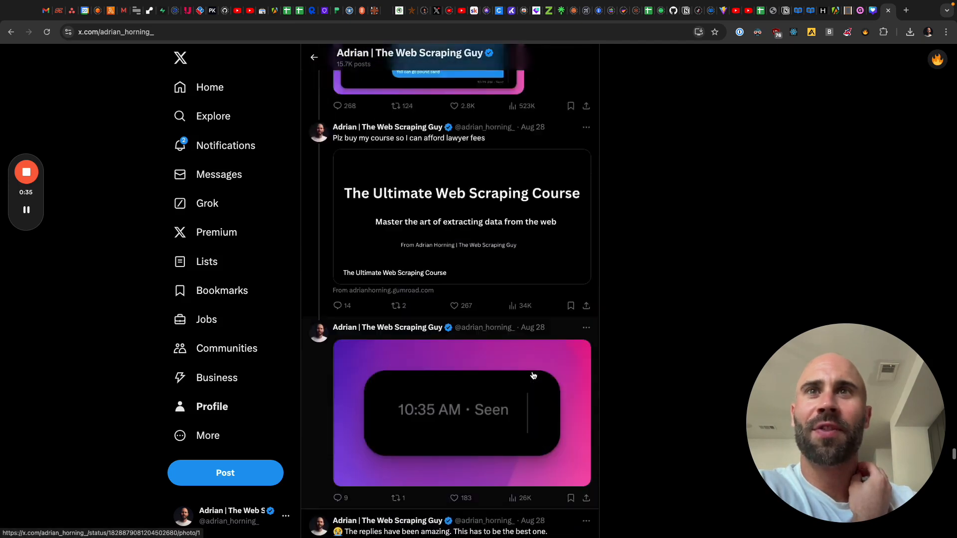
pyautogui.scroll(3)
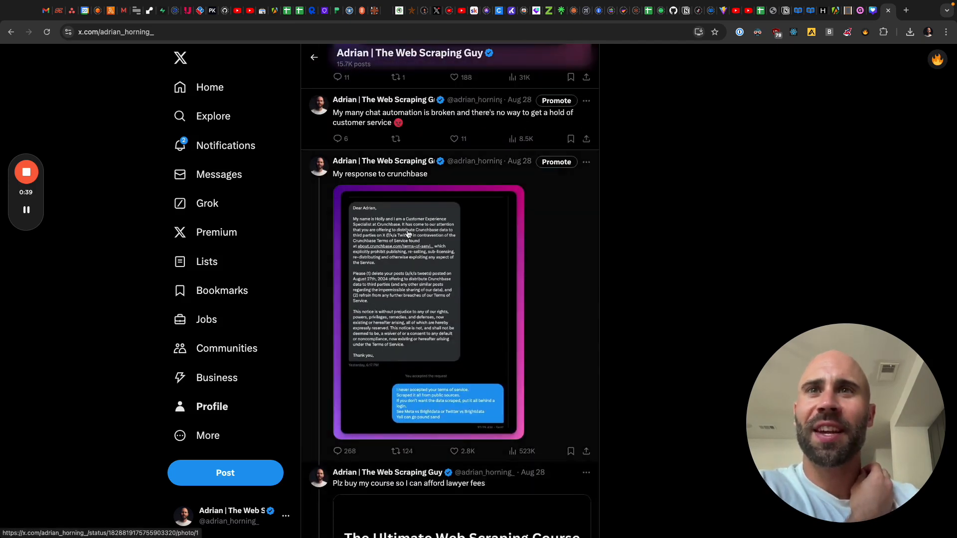
pyautogui.scroll(-3)
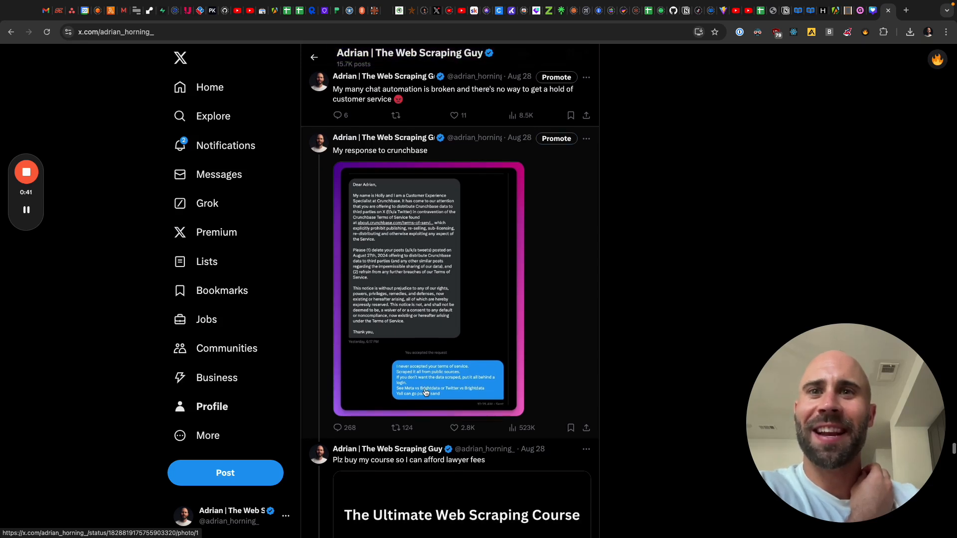
pyautogui.moveTo(430, 400)
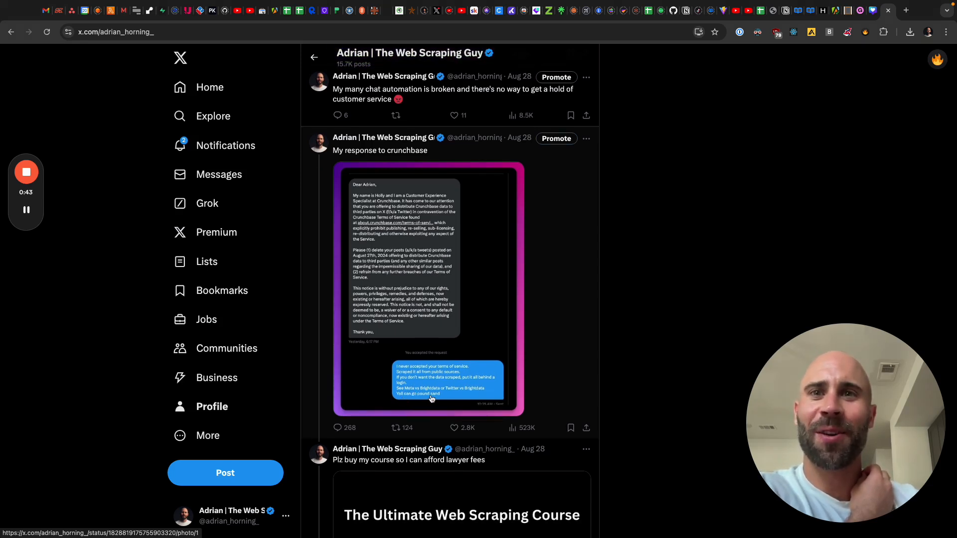
pyautogui.scroll(-3)
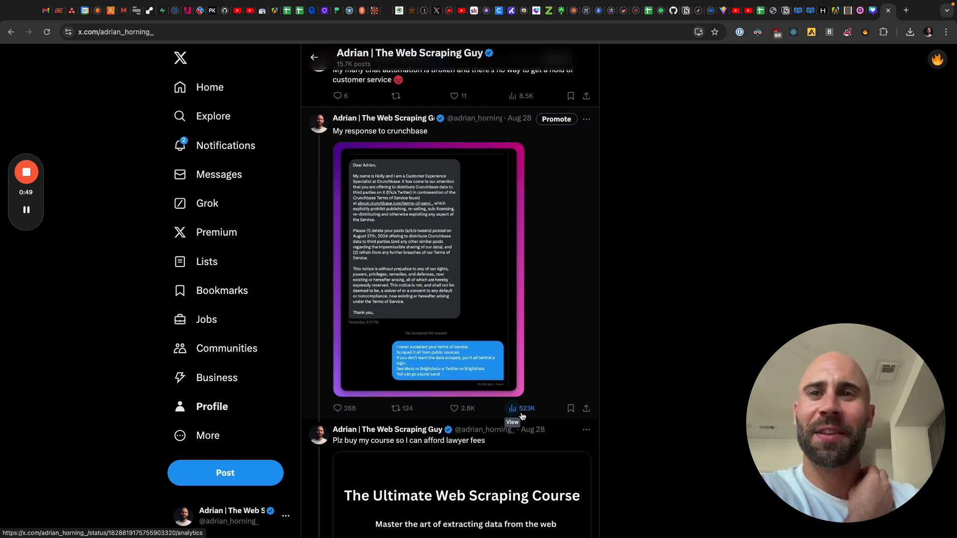
# Open the 'My response to crunchbase' post and scroll through its replies.
pyautogui.click(522, 409)
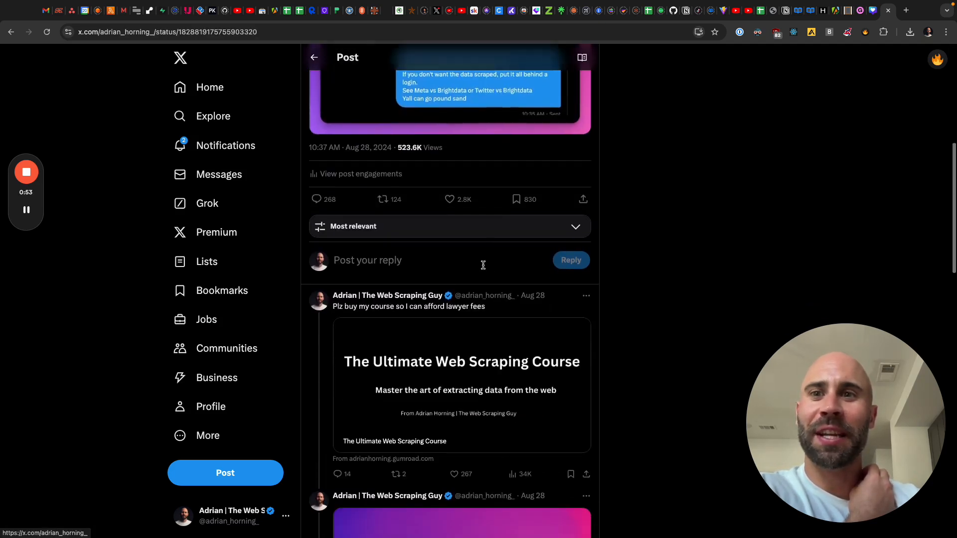
pyautogui.scroll(-3)
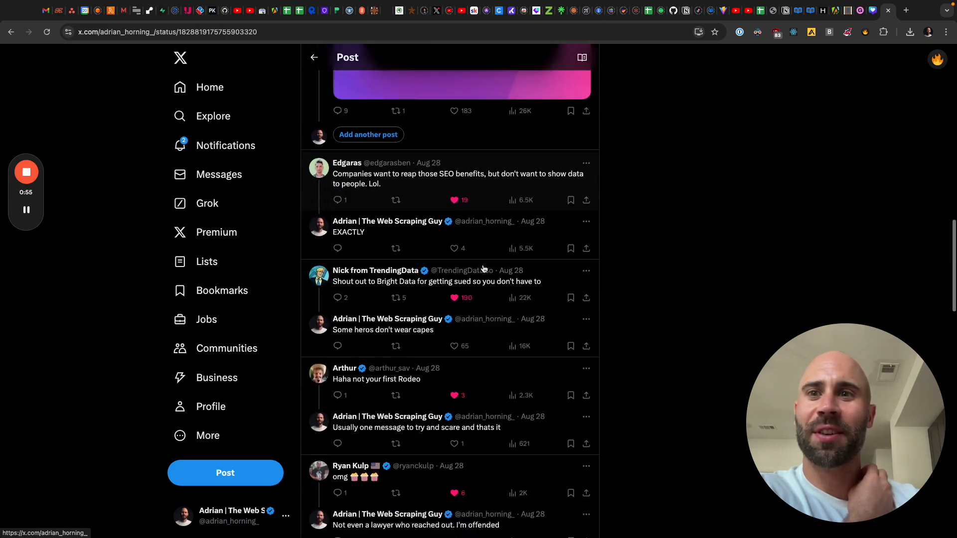
pyautogui.scroll(-3)
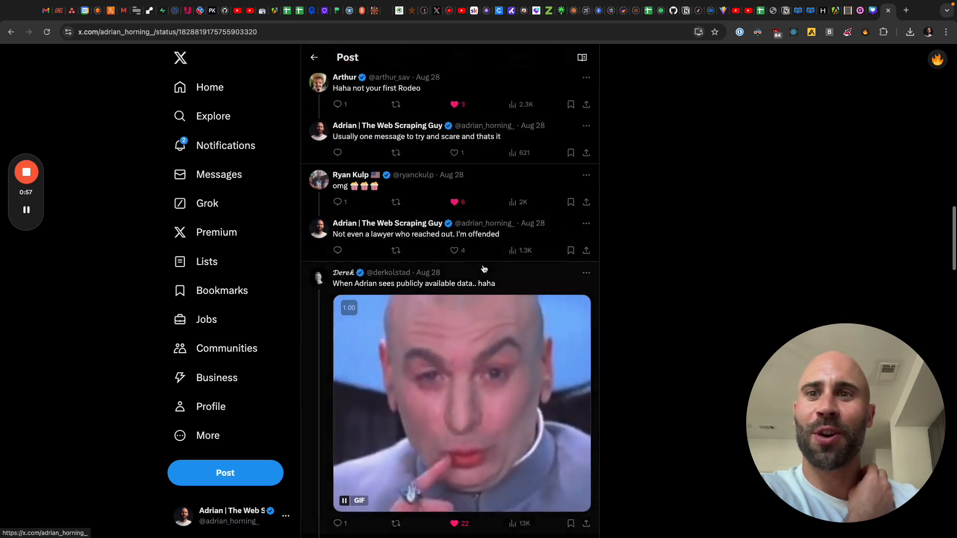
pyautogui.scroll(-3)
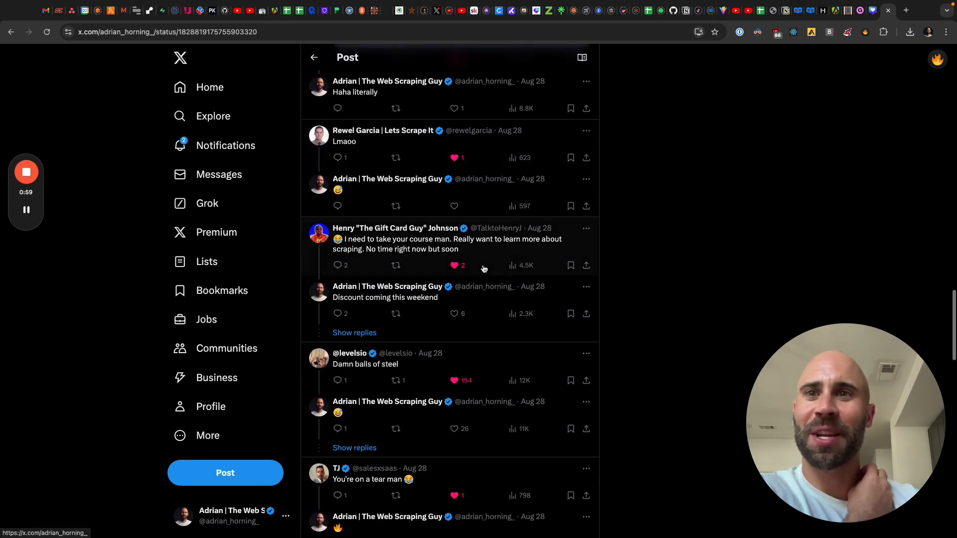
pyautogui.scroll(-3)
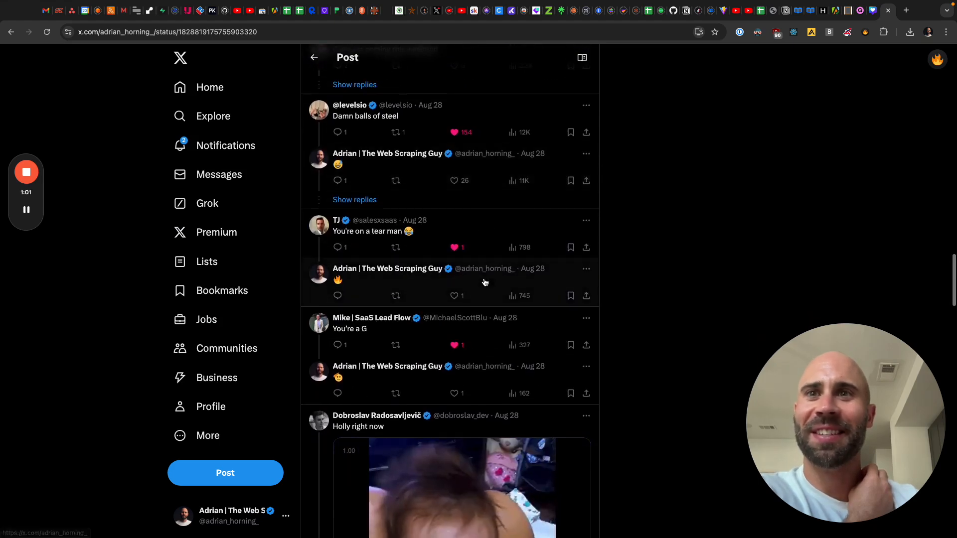
pyautogui.scroll(-3)
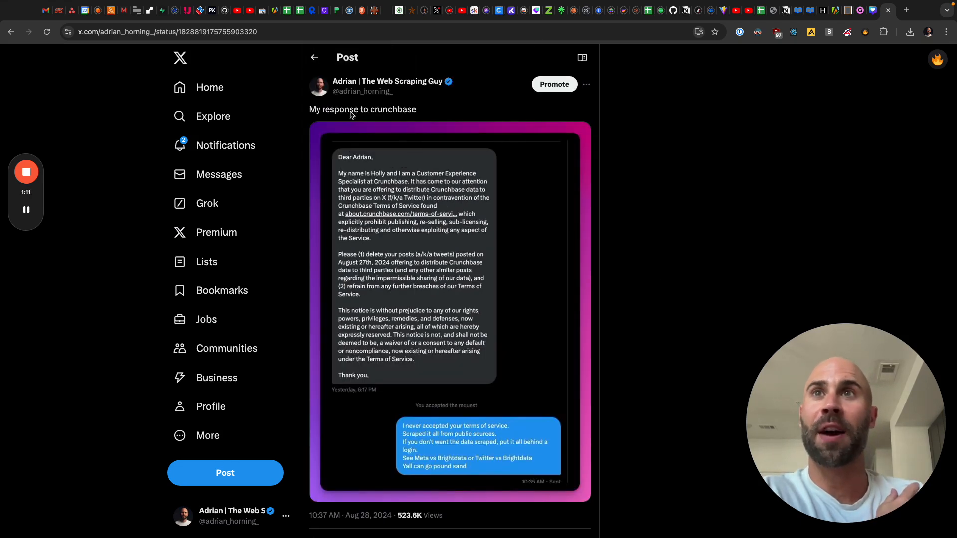
pyautogui.click(313, 57)
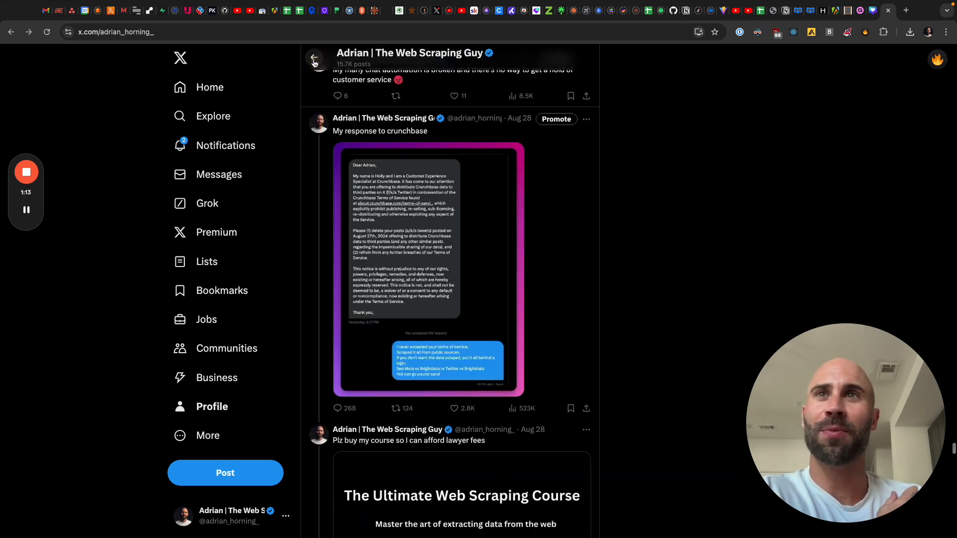
pyautogui.scroll(-3)
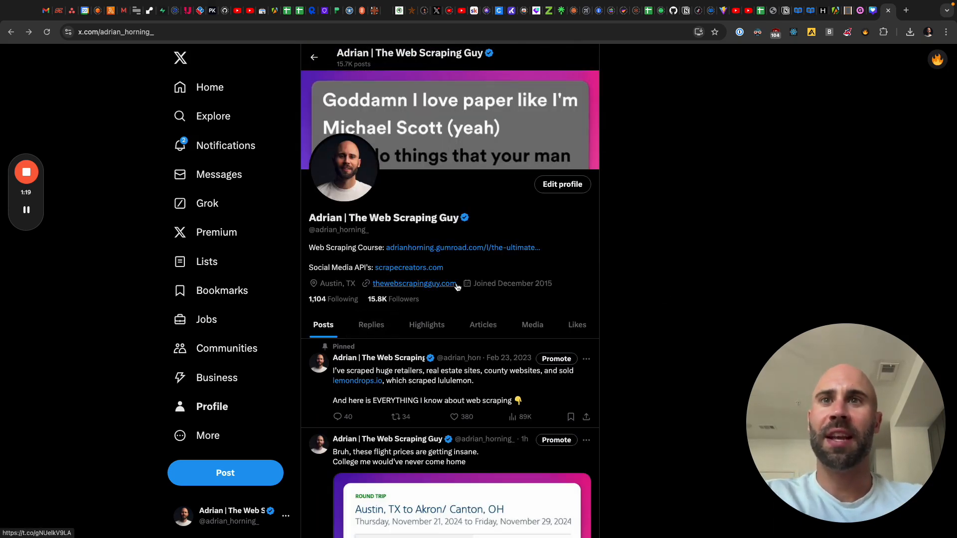
pyautogui.moveTo(481, 279)
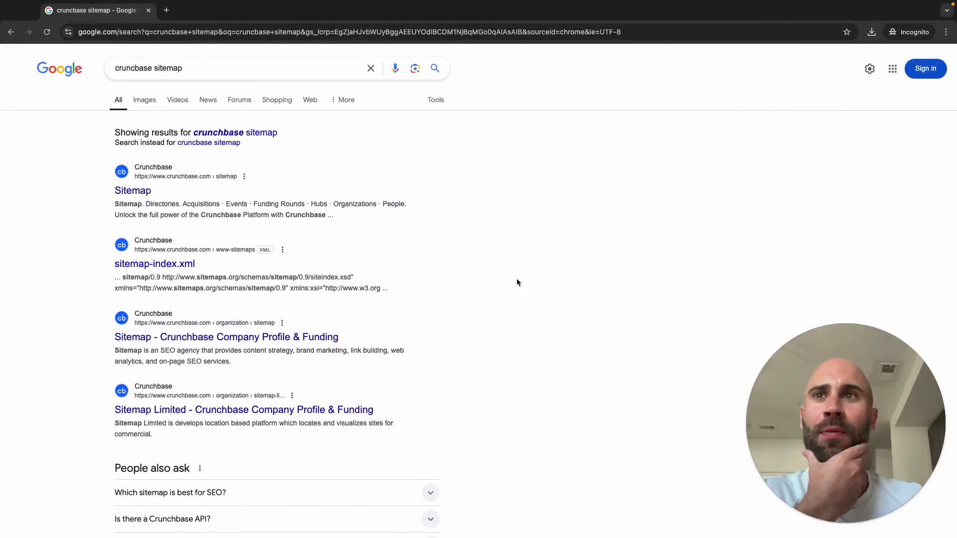
pyautogui.moveTo(515, 285)
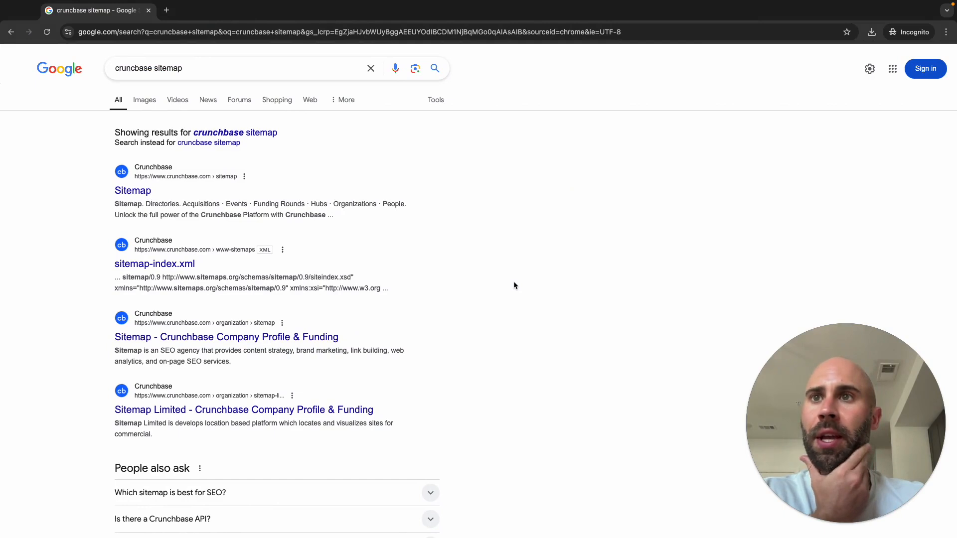
pyautogui.moveTo(453, 309)
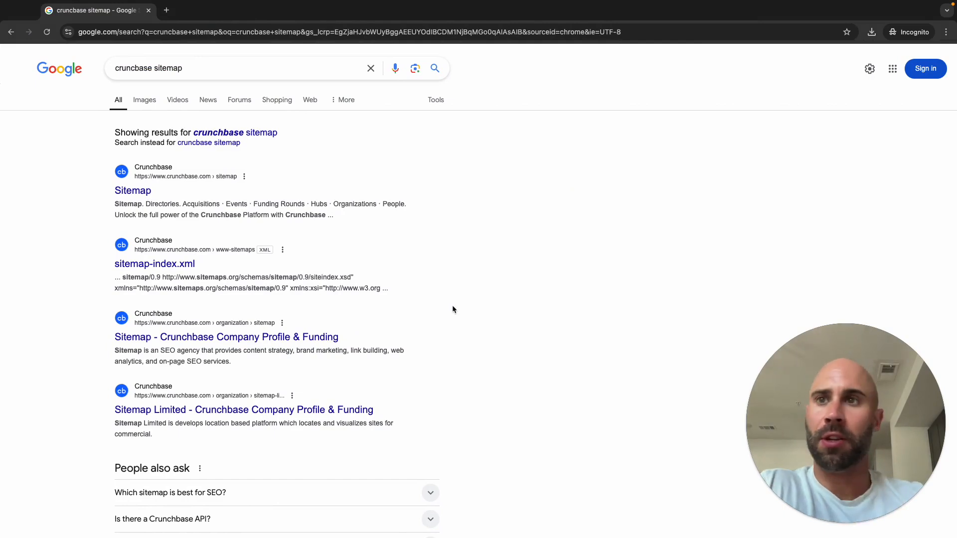
pyautogui.click(231, 68)
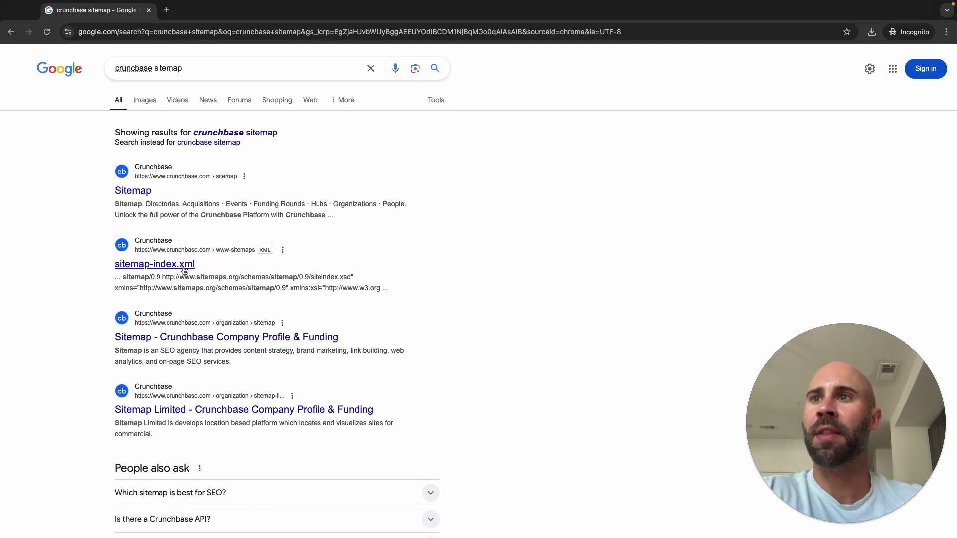
pyautogui.click(154, 264)
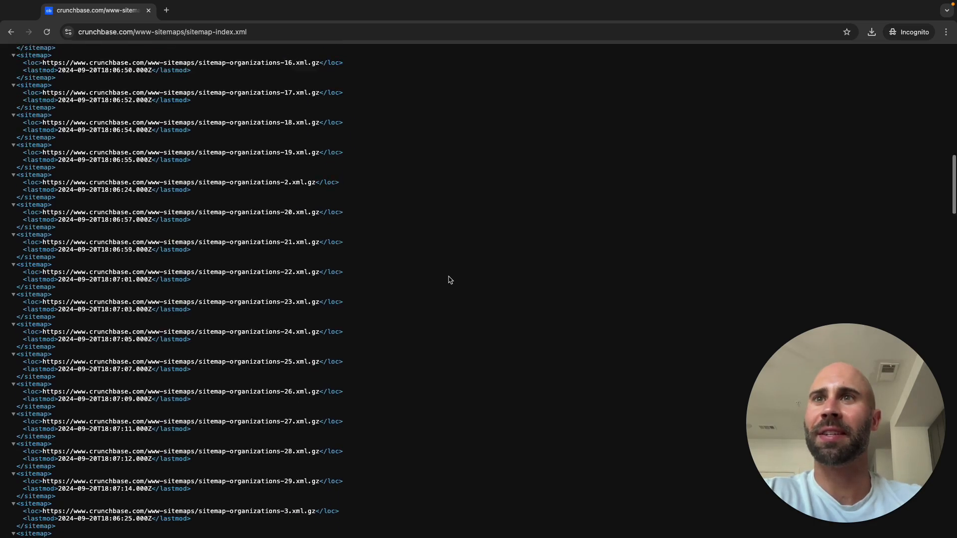
pyautogui.scroll(-3)
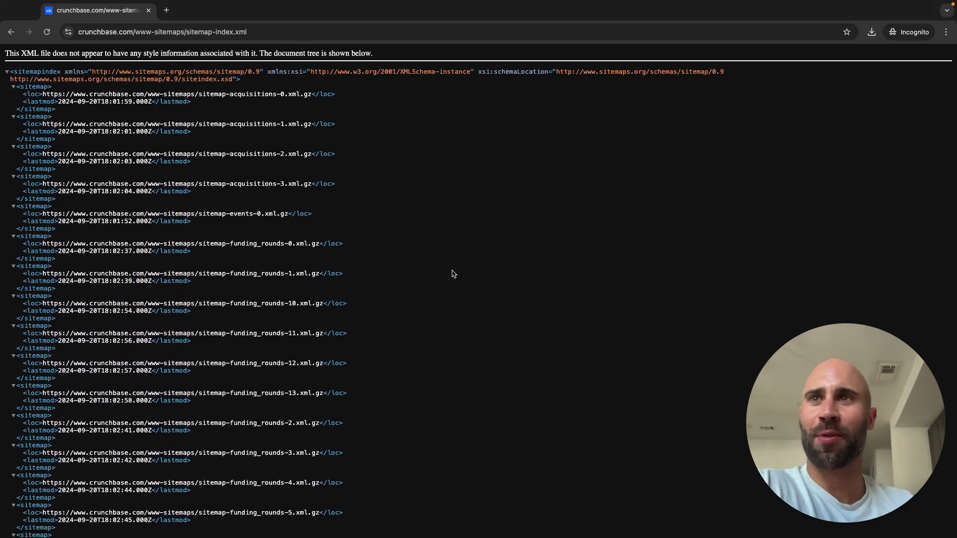
pyautogui.scroll(-3)
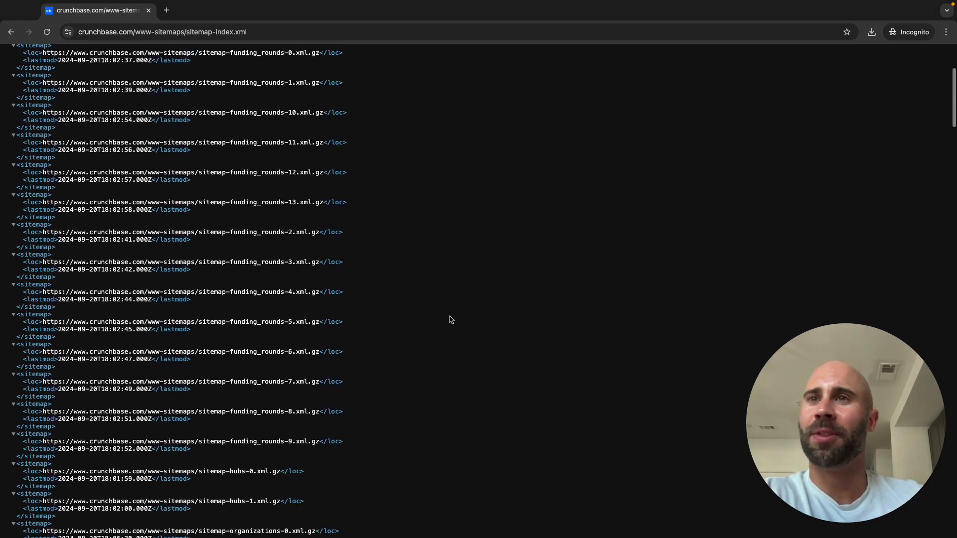
pyautogui.scroll(-3)
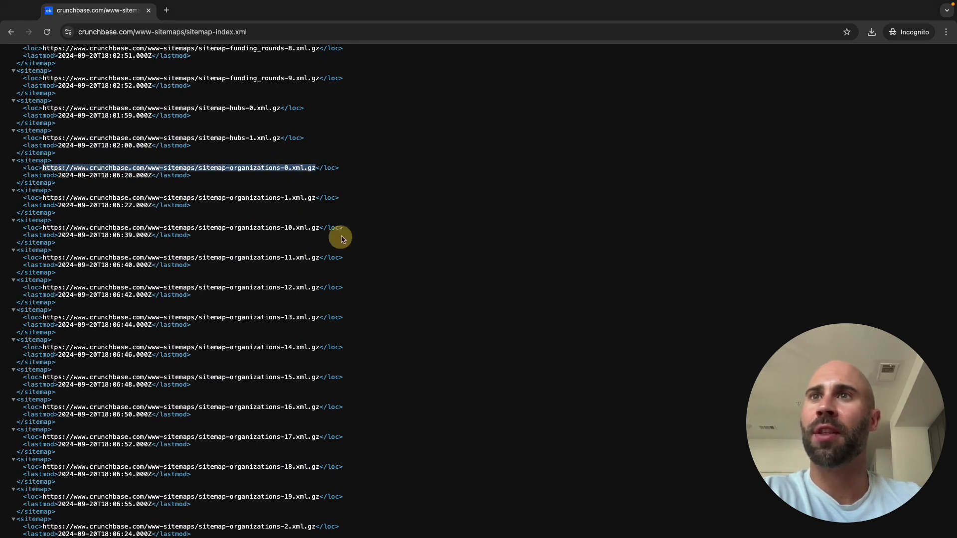
pyautogui.scroll(-3)
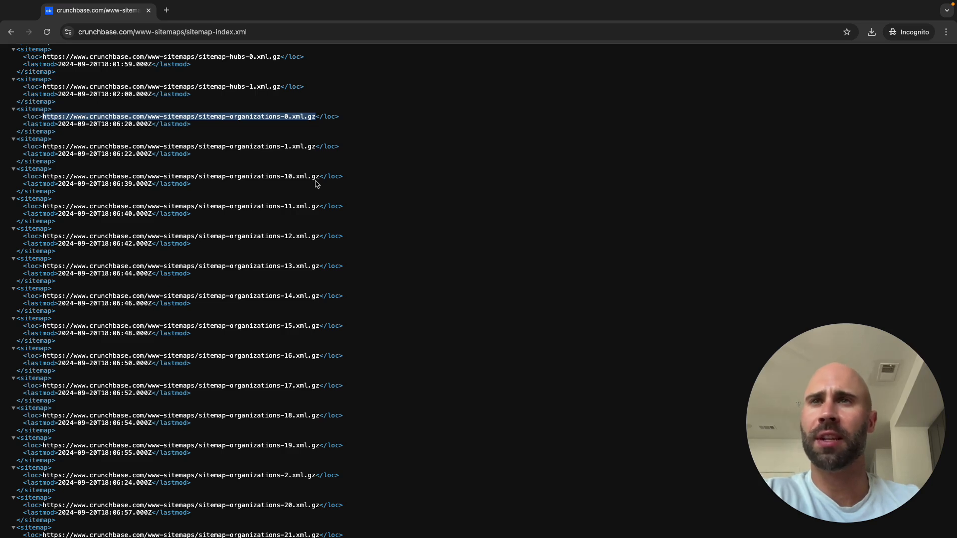
pyautogui.moveTo(329, 253)
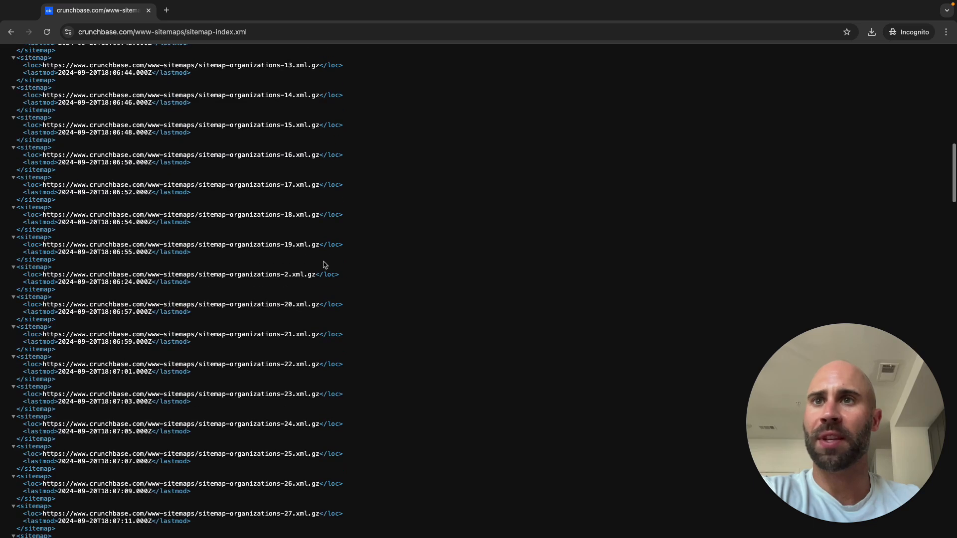
pyautogui.scroll(-3)
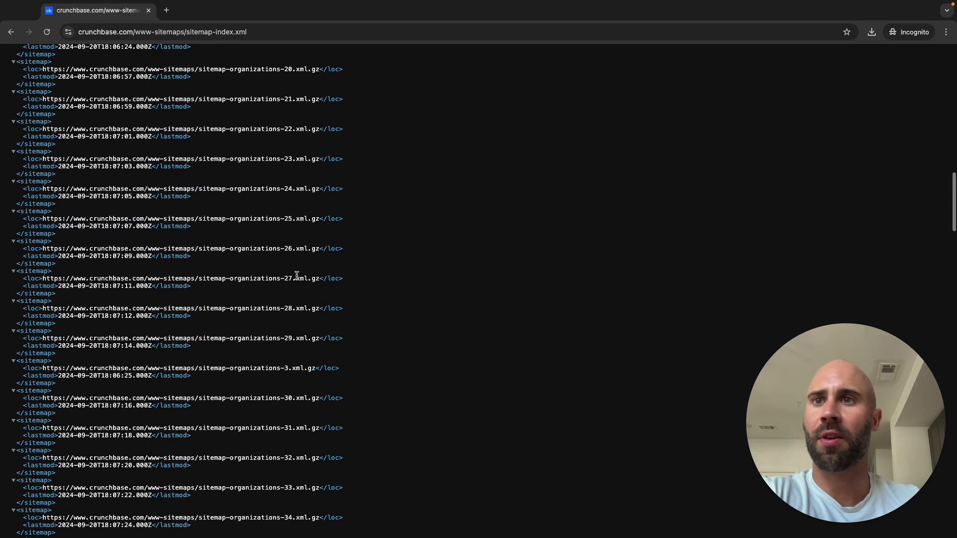
pyautogui.scroll(-3)
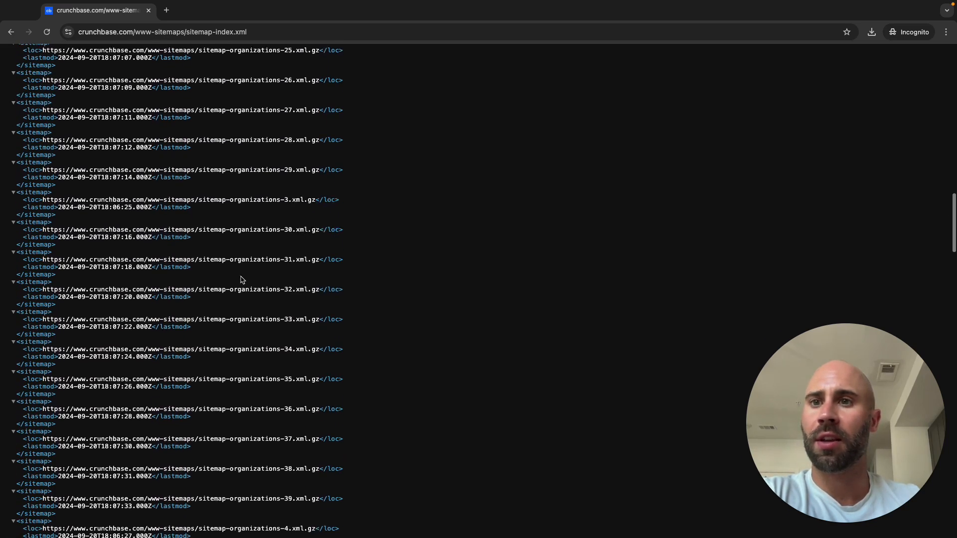
pyautogui.scroll(-3)
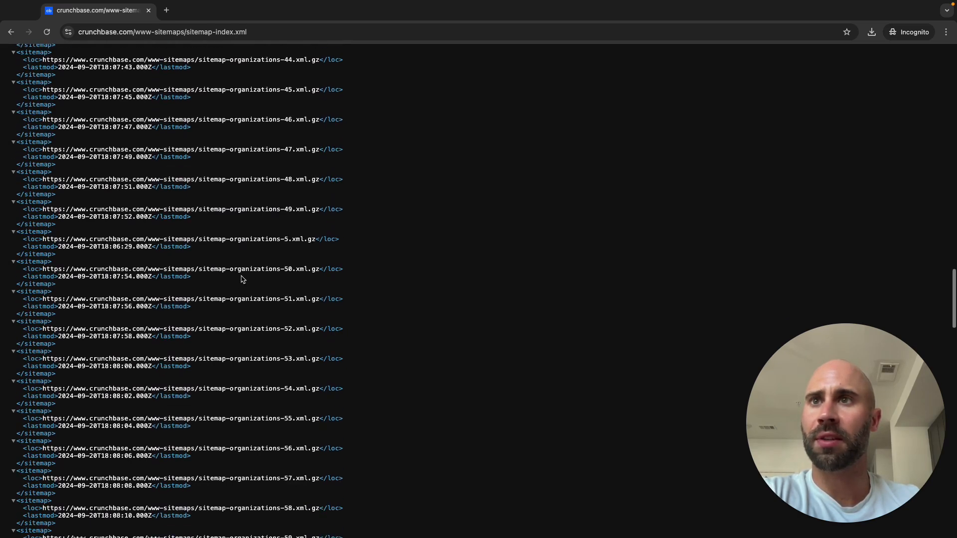
pyautogui.scroll(-3)
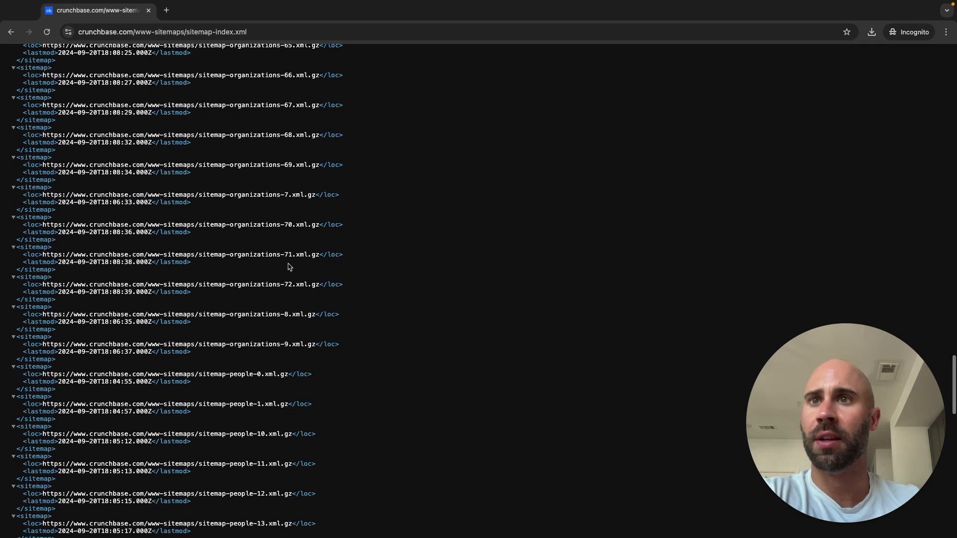
pyautogui.scroll(-3)
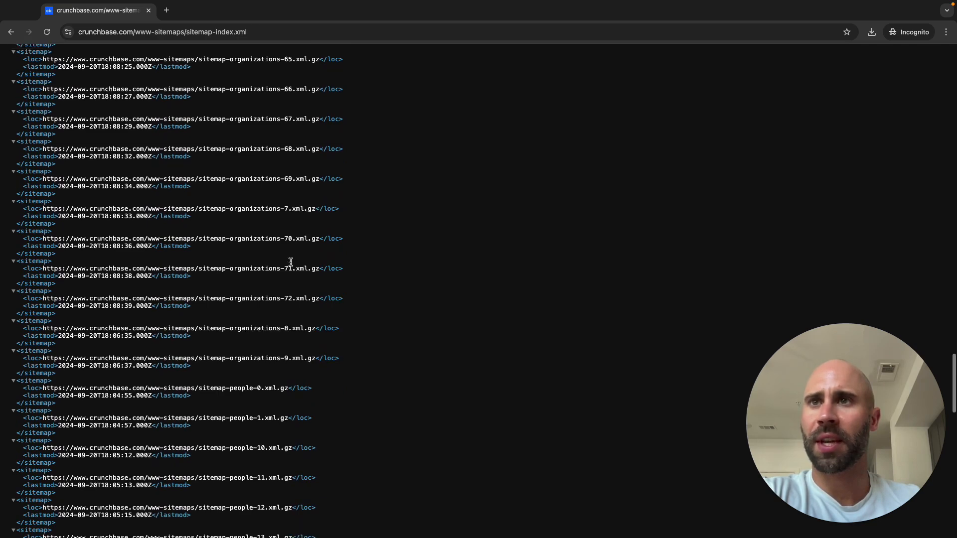
pyautogui.scroll(-3)
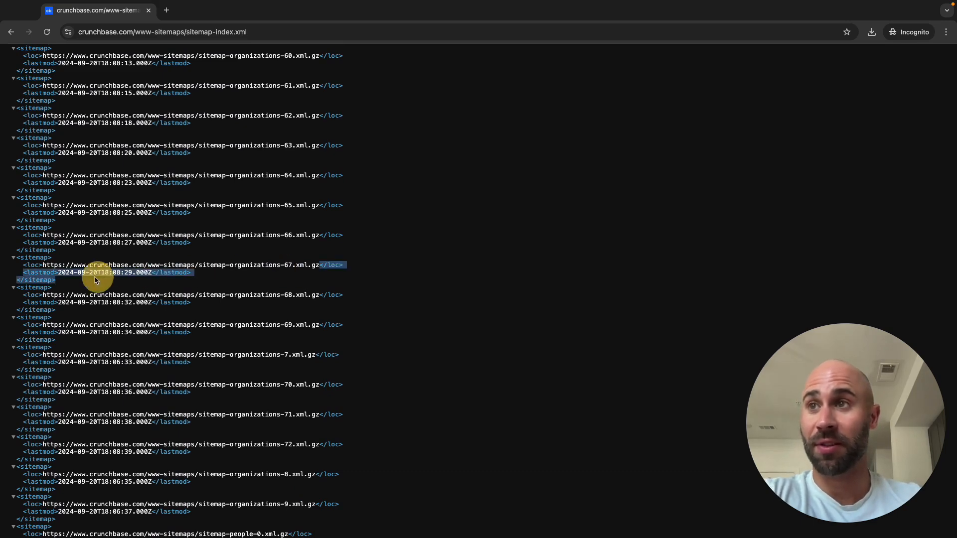
# Save crunchbase.com/www-sitemaps/sitemap-organizations-67.xml.gz to Downloads from a new tab.
pyautogui.click(166, 10)
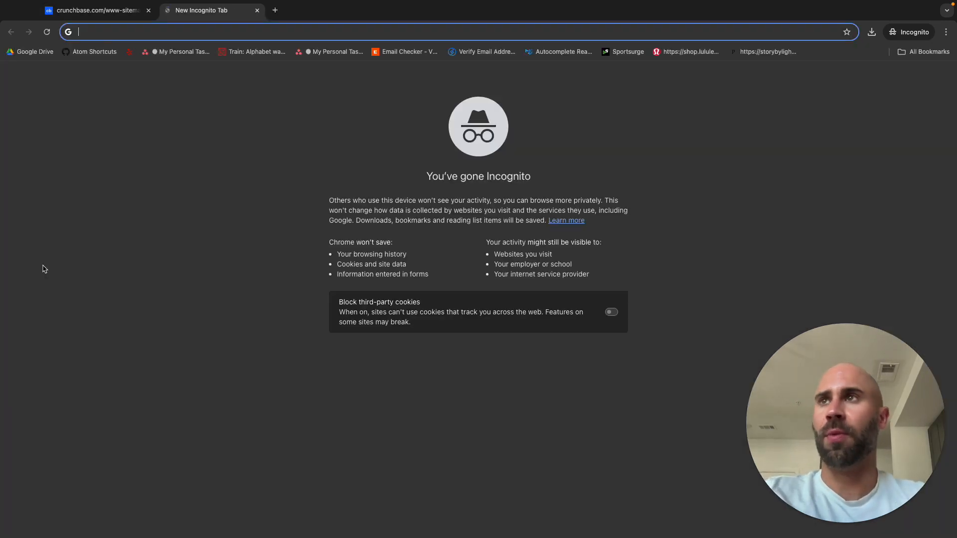
pyautogui.write('crunchbase.com/www-sitemaps/sitemap-organizations-67.xml.gz')
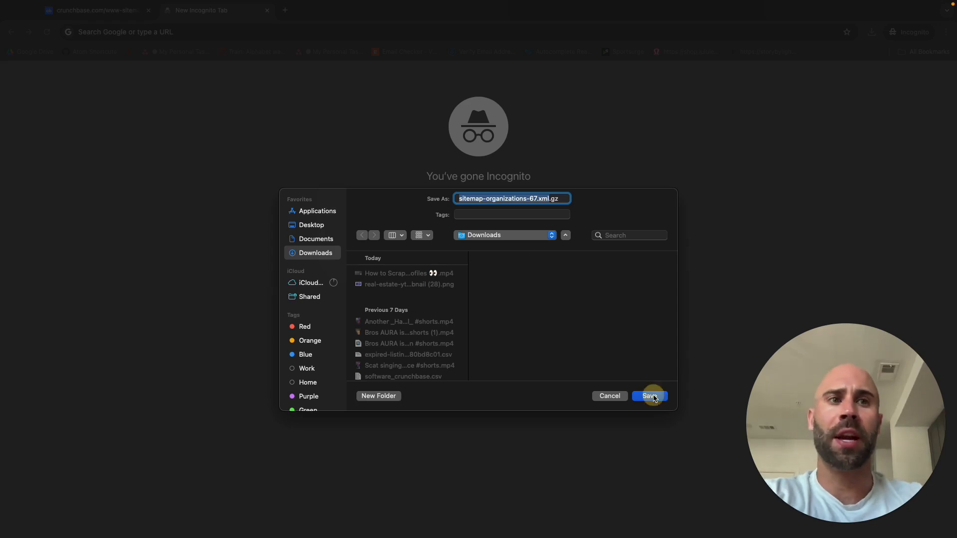
pyautogui.click(650, 395)
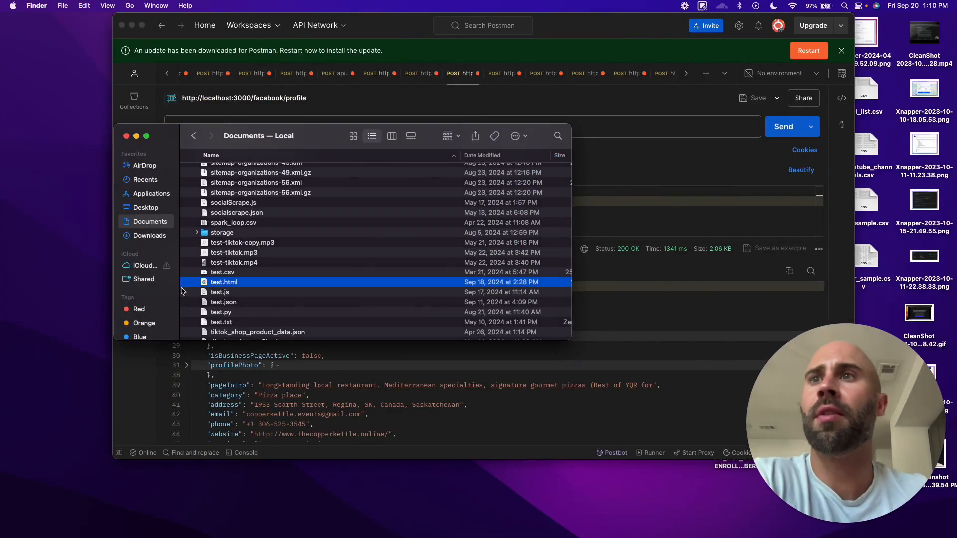
# Extract sitemap-organizations-67.xml.gz in Downloads and open the XML with Visual Studio Code.
pyautogui.rightClick(220, 171)
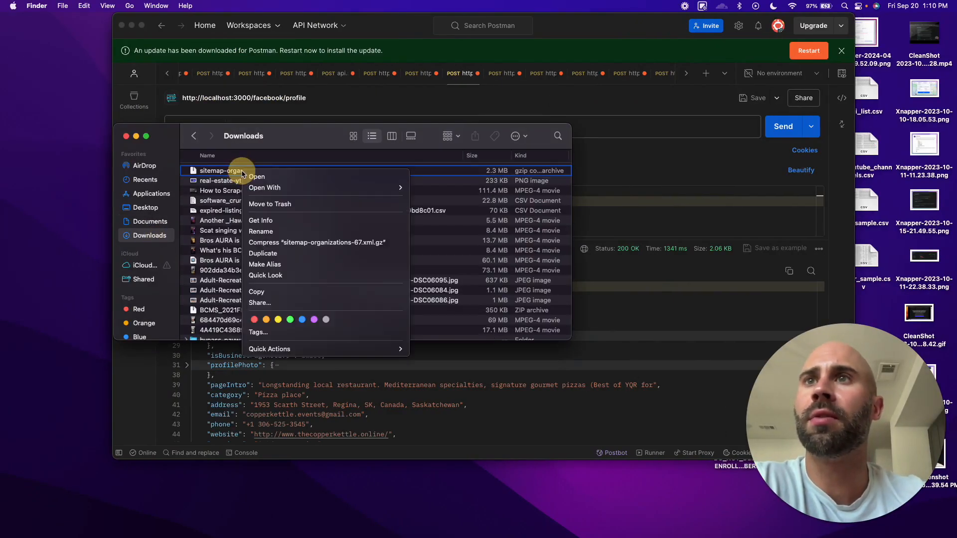
pyautogui.click(143, 166)
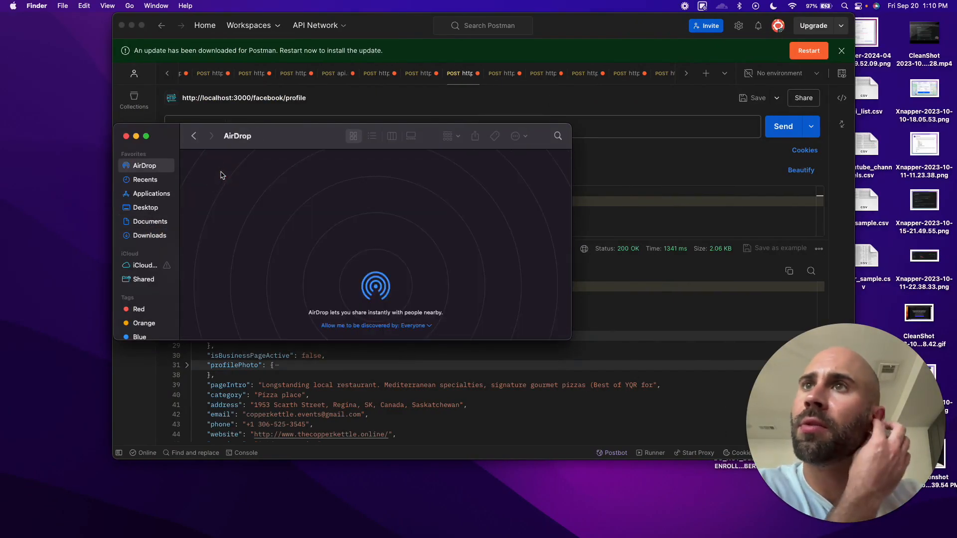
pyautogui.click(150, 235)
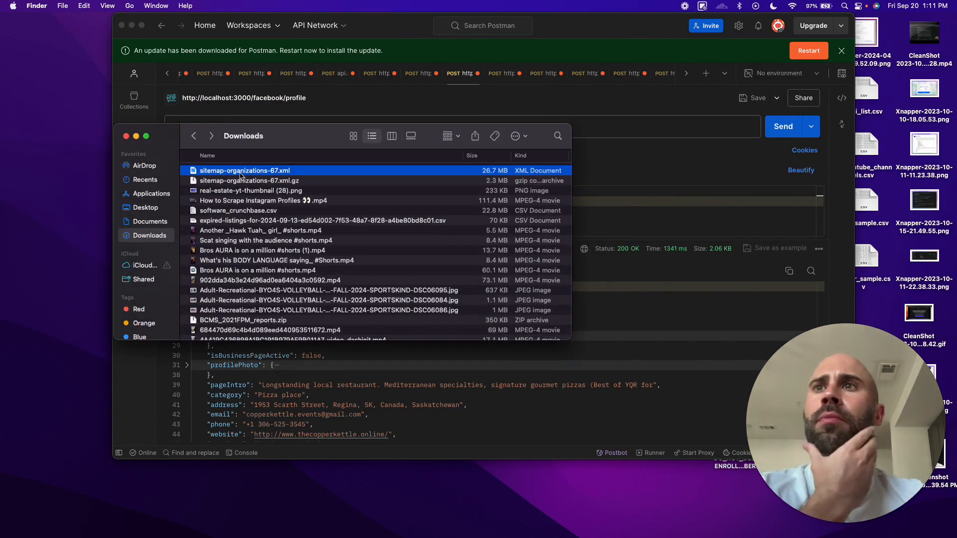
pyautogui.rightClick(245, 170)
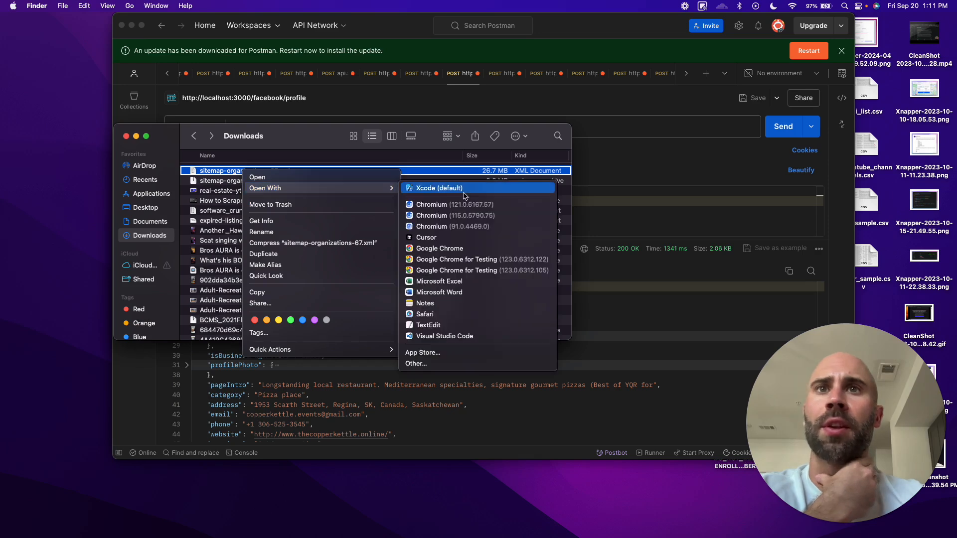
pyautogui.moveTo(461, 340)
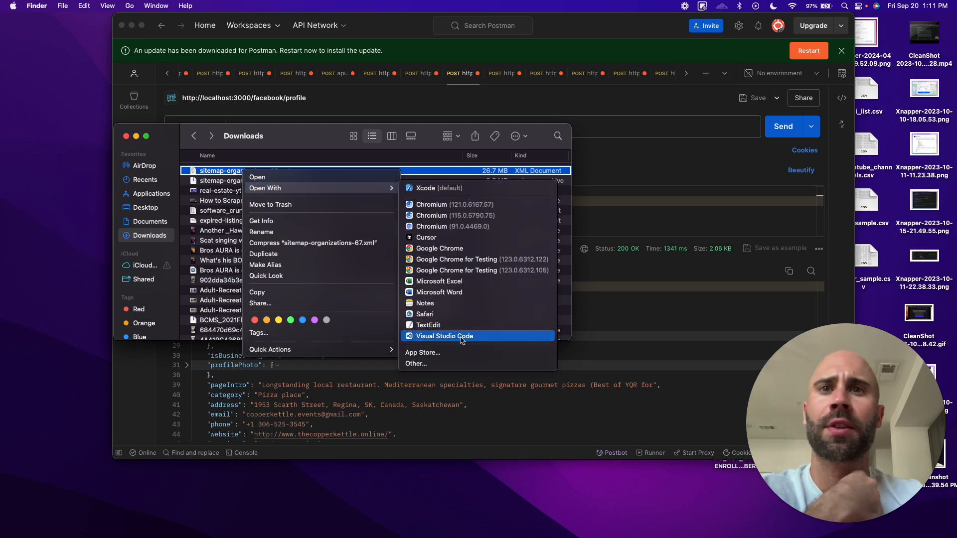
pyautogui.click(444, 336)
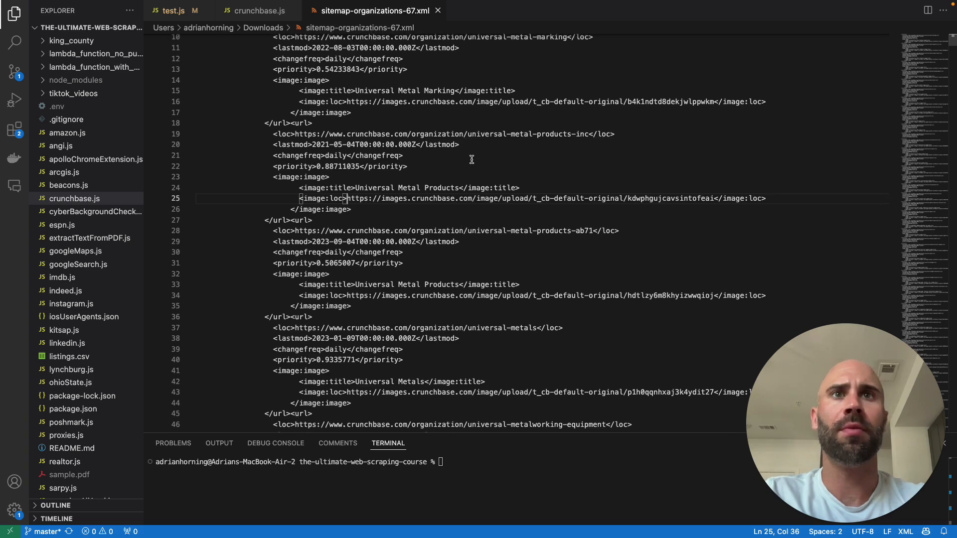
# Select an organization loc URL and scroll through the sitemap's Crunchbase organization entries.
pyautogui.tripleClick(443, 134)
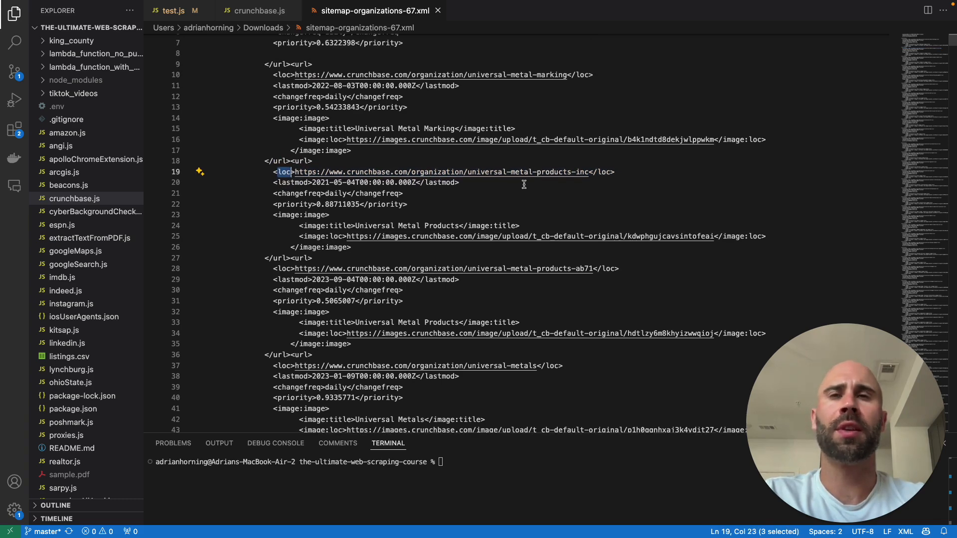
pyautogui.scroll(-3)
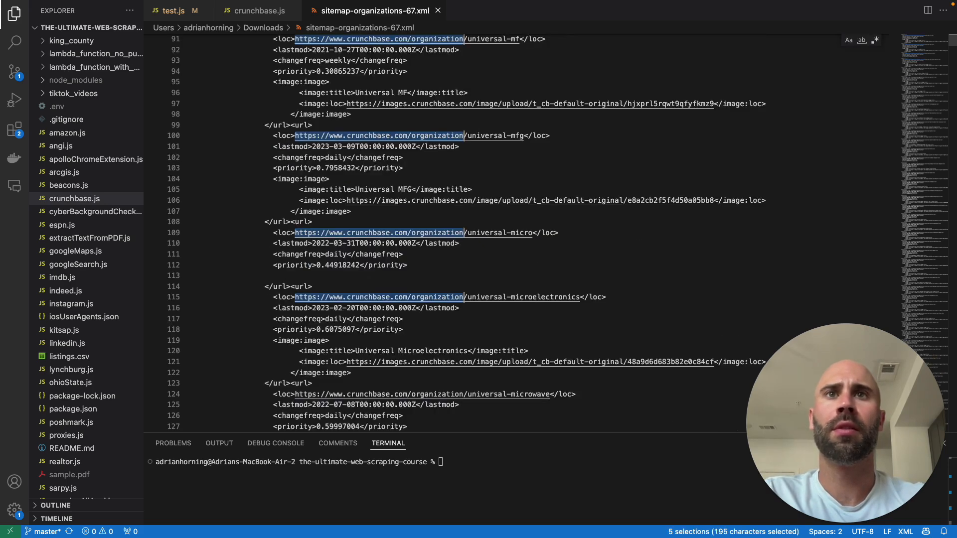
pyautogui.scroll(-3)
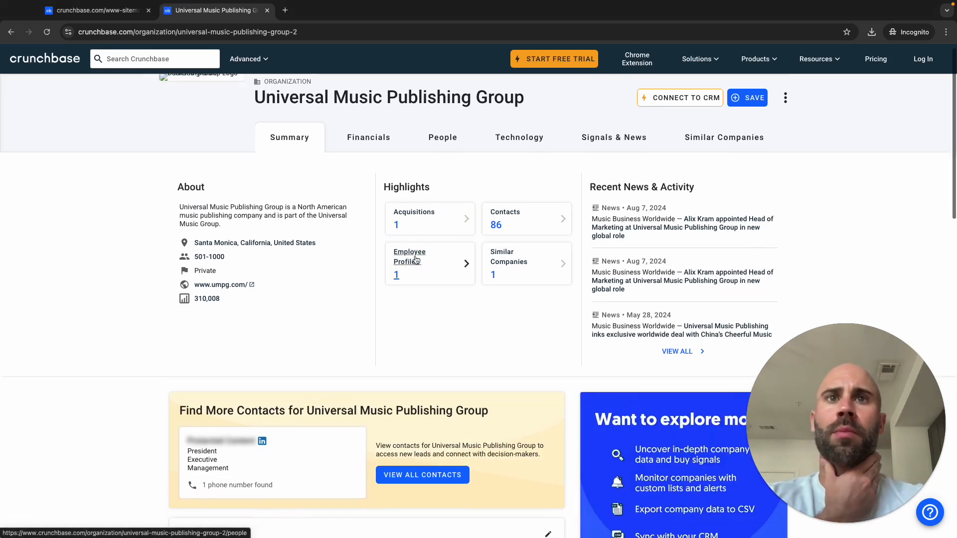
# Scroll Universal Music Publishing Group's Crunchbase summary and open its Financials tab.
pyautogui.scroll(-3)
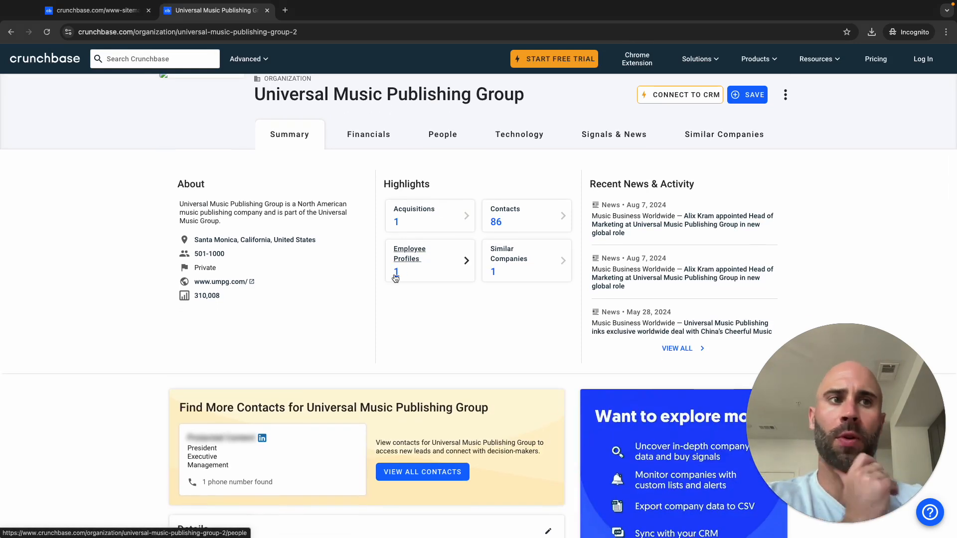
pyautogui.scroll(-3)
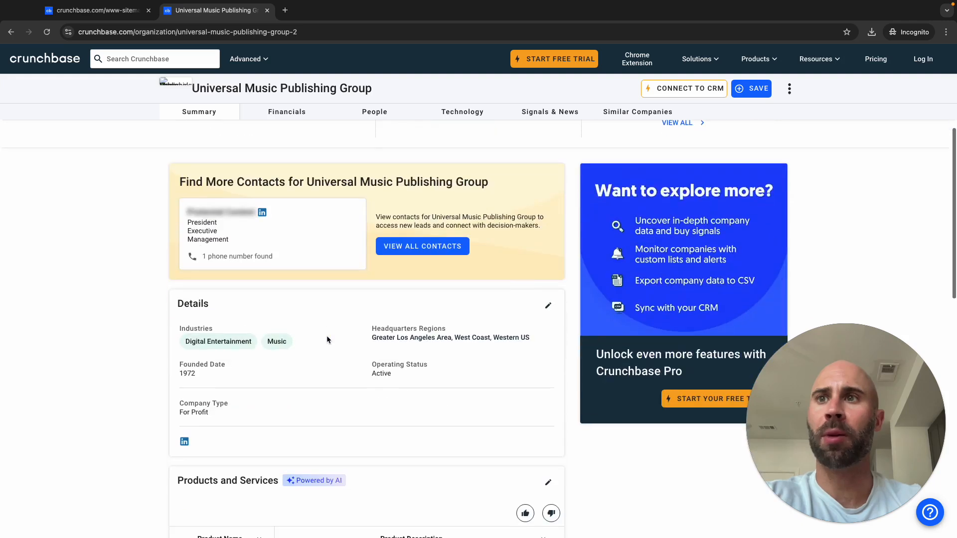
pyautogui.scroll(-3)
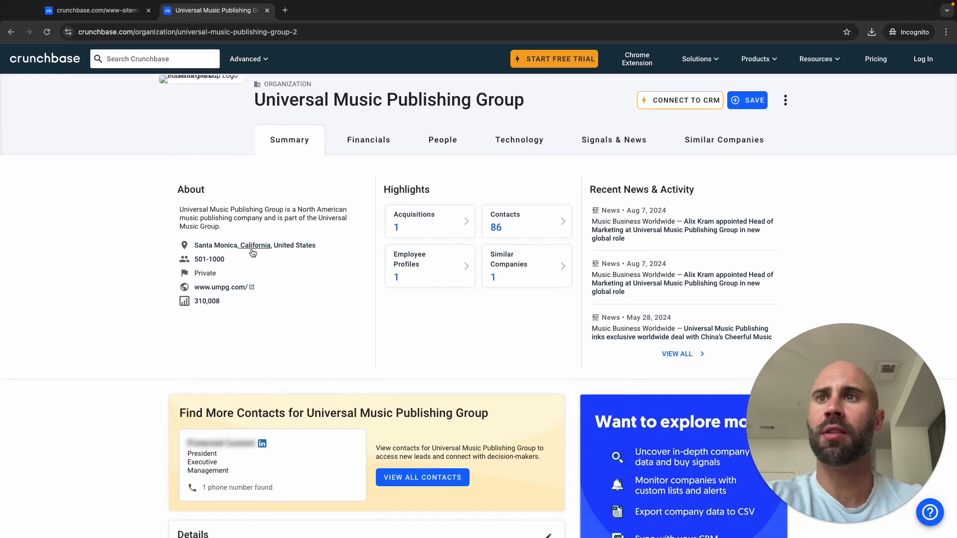
pyautogui.moveTo(223, 348)
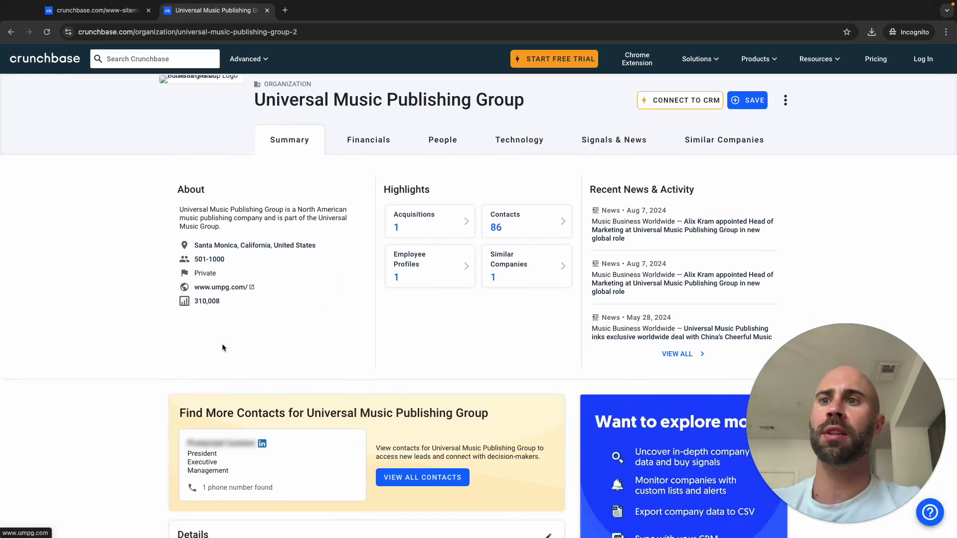
pyautogui.scroll(-3)
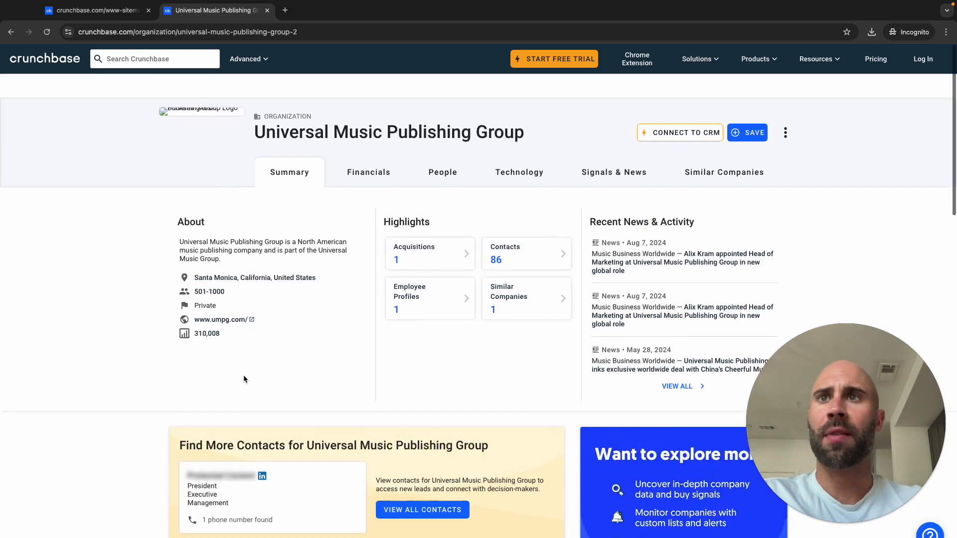
pyautogui.scroll(-3)
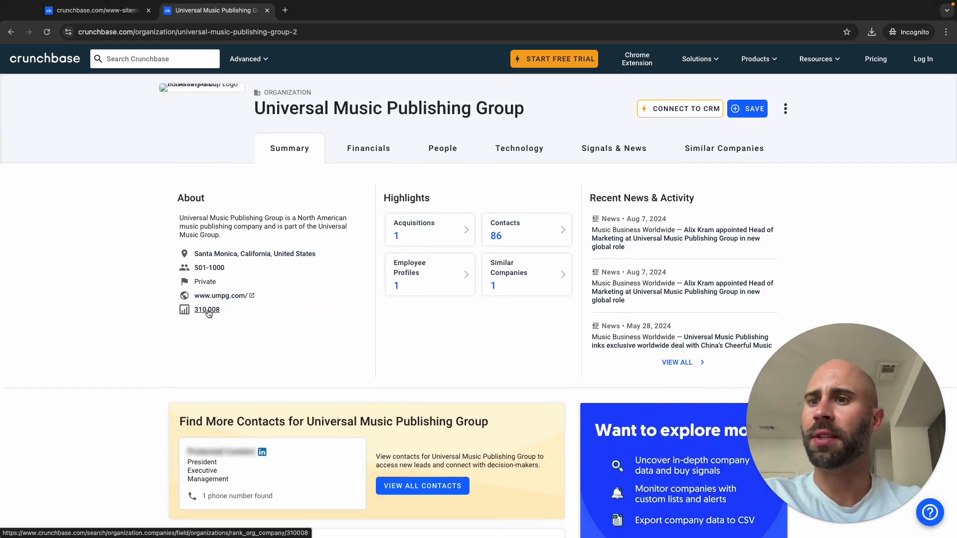
pyautogui.click(367, 148)
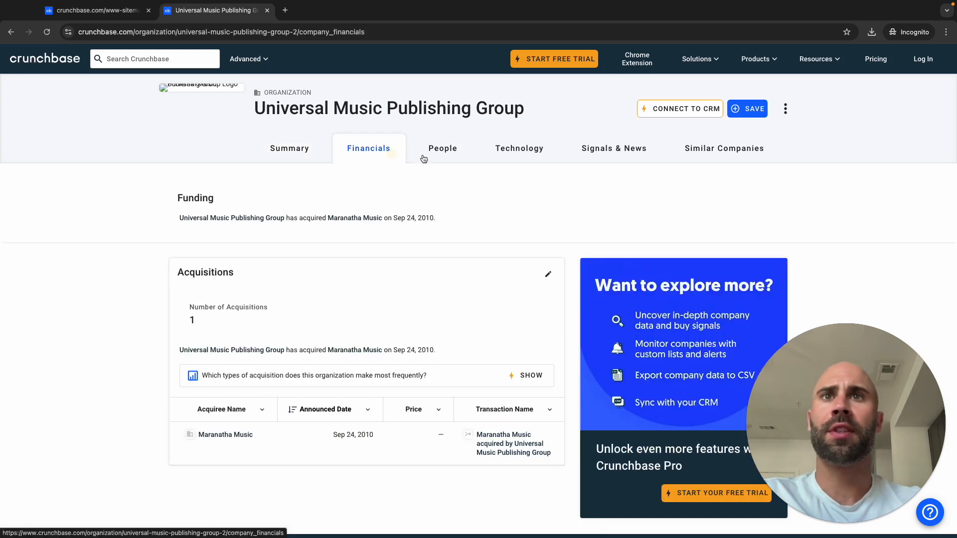
pyautogui.click(443, 148)
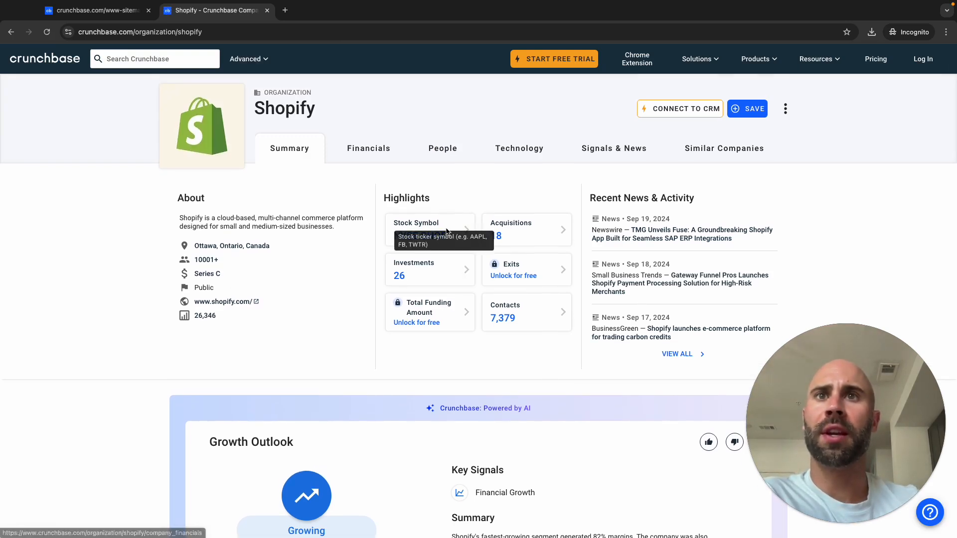
# Open Shopify's financials and view the company_financials request's Response in DevTools Network, All.
pyautogui.click(367, 148)
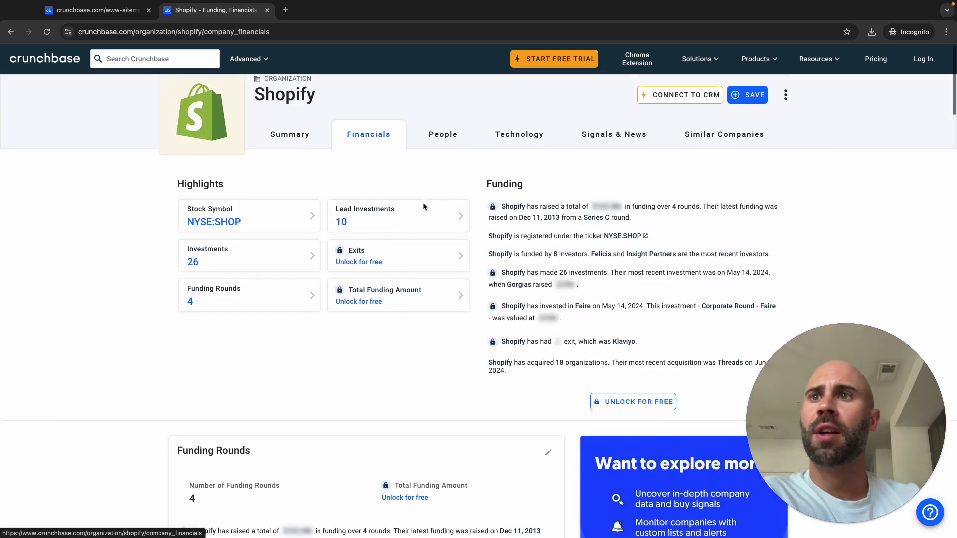
pyautogui.scroll(-3)
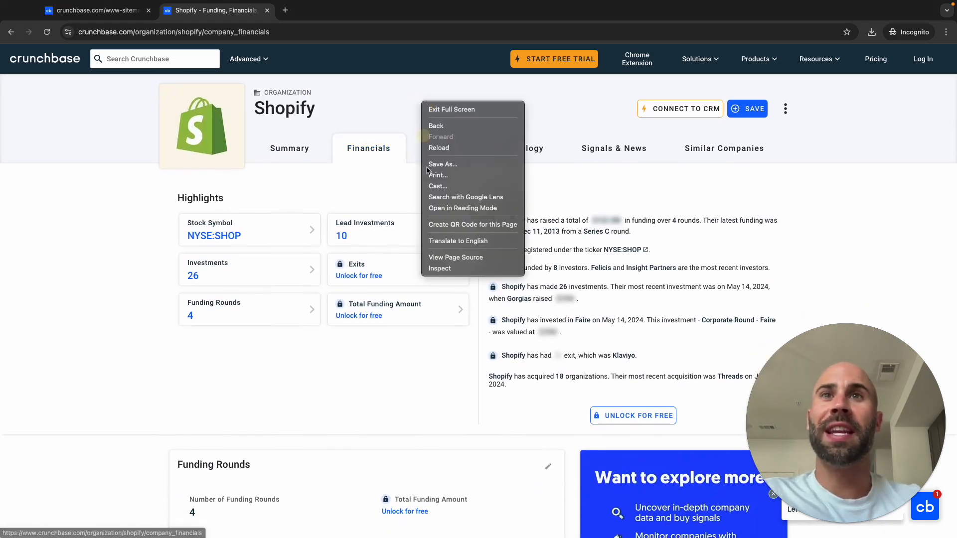
pyautogui.click(440, 268)
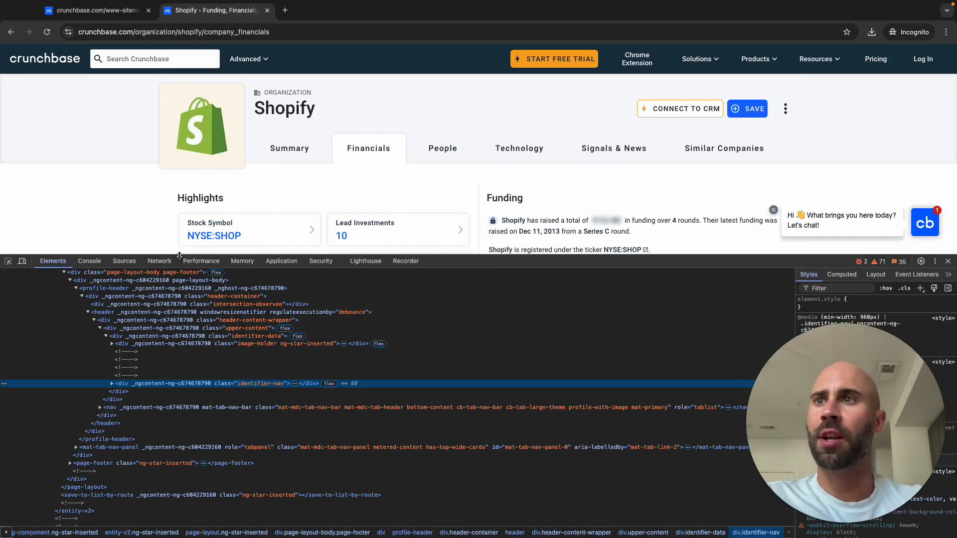
pyautogui.click(159, 261)
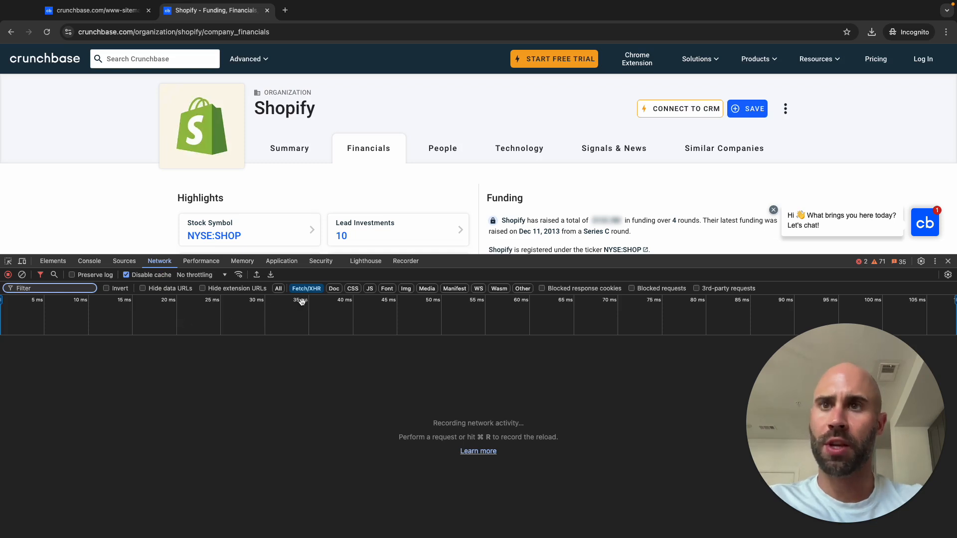
pyautogui.click(278, 288)
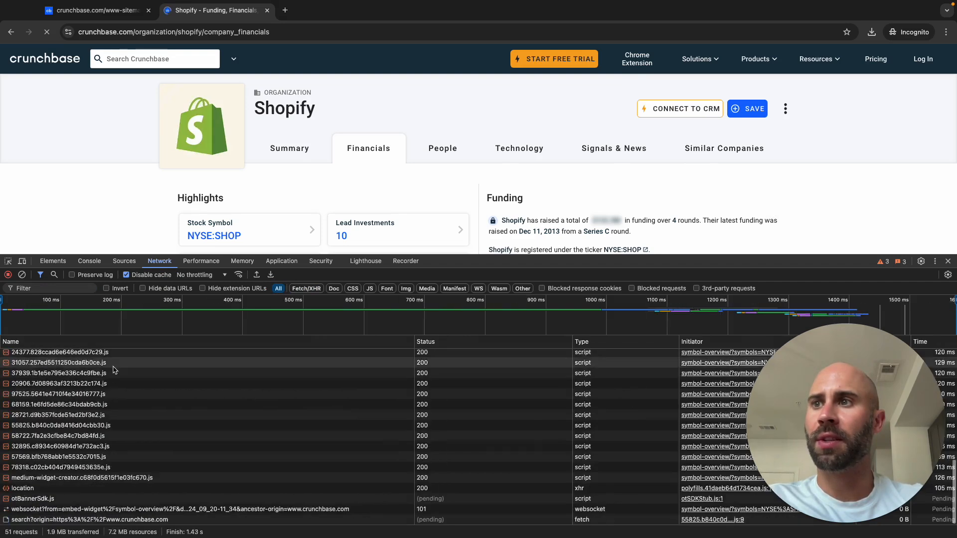
pyautogui.click(39, 354)
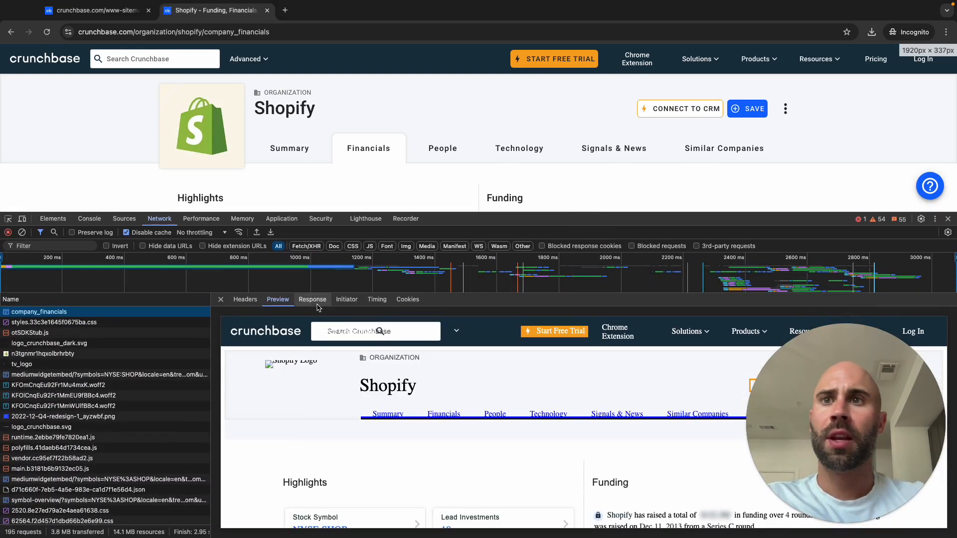
pyautogui.click(312, 299)
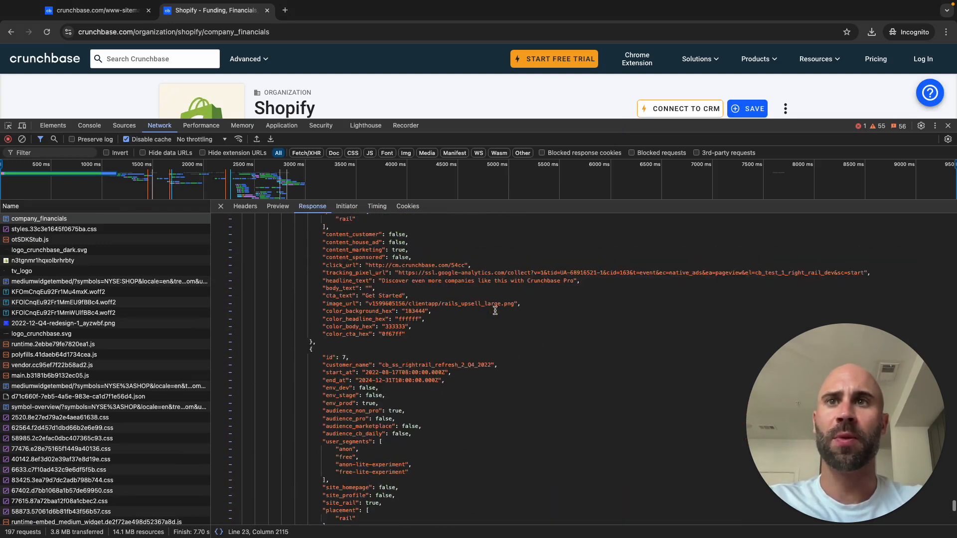
pyautogui.scroll(-3)
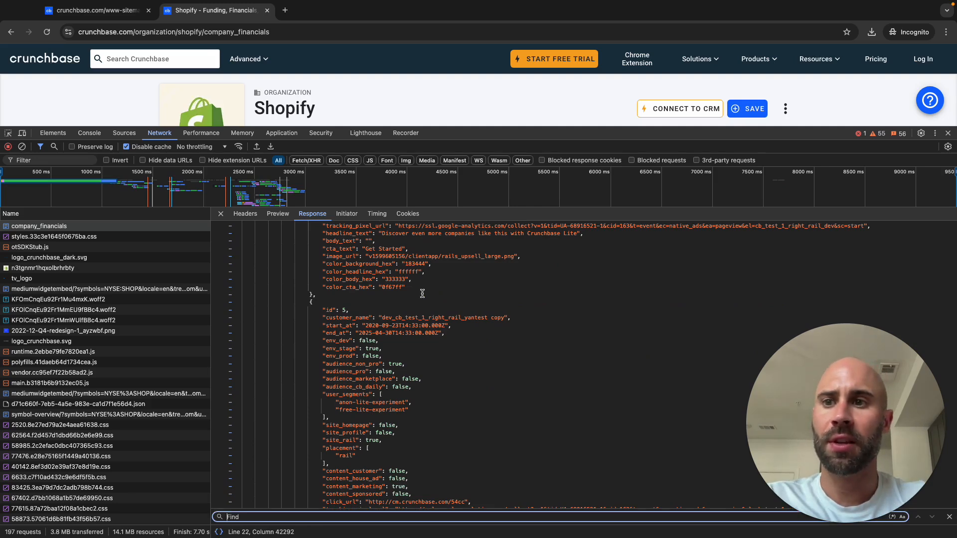
# Search the response for 'semrush' and step through its 12 matches.
pyautogui.write('semrush')
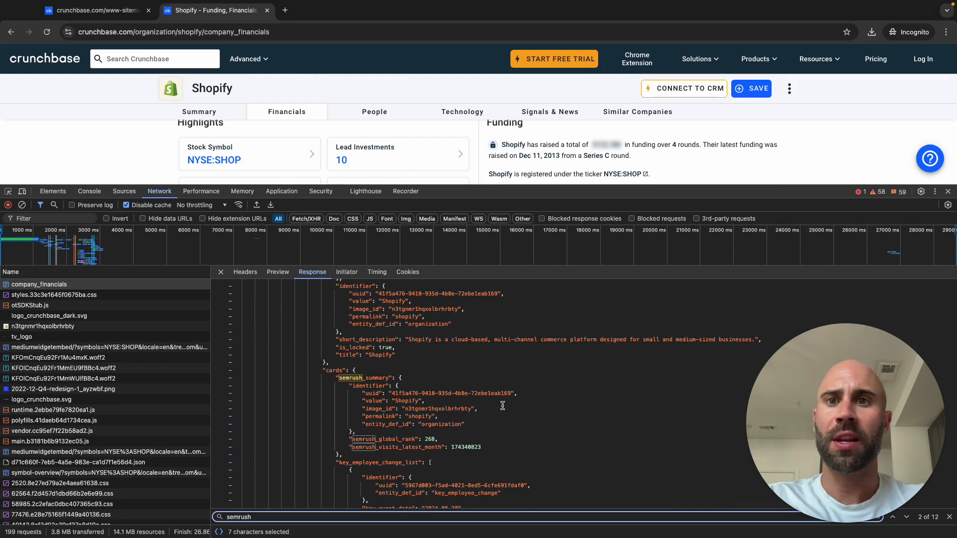
pyautogui.scroll(-3)
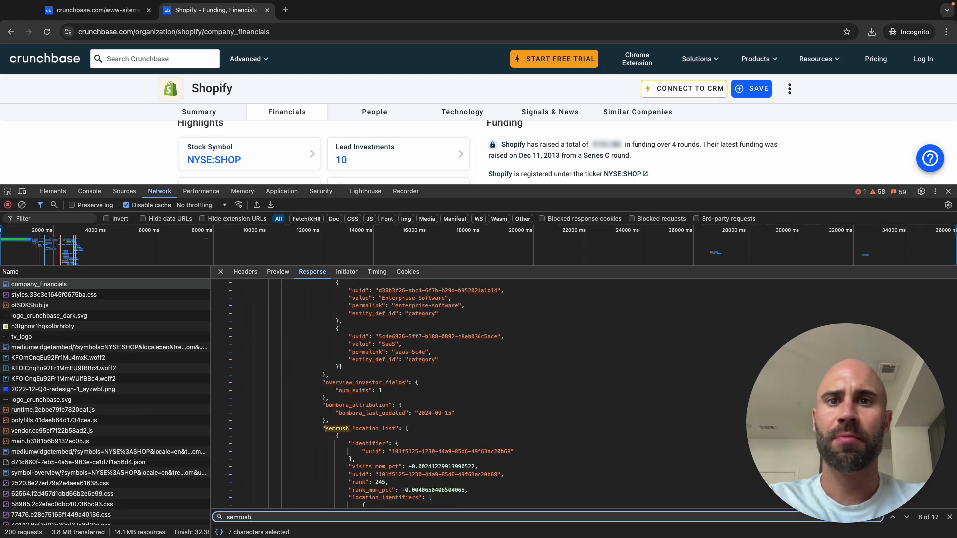
pyautogui.click(902, 517)
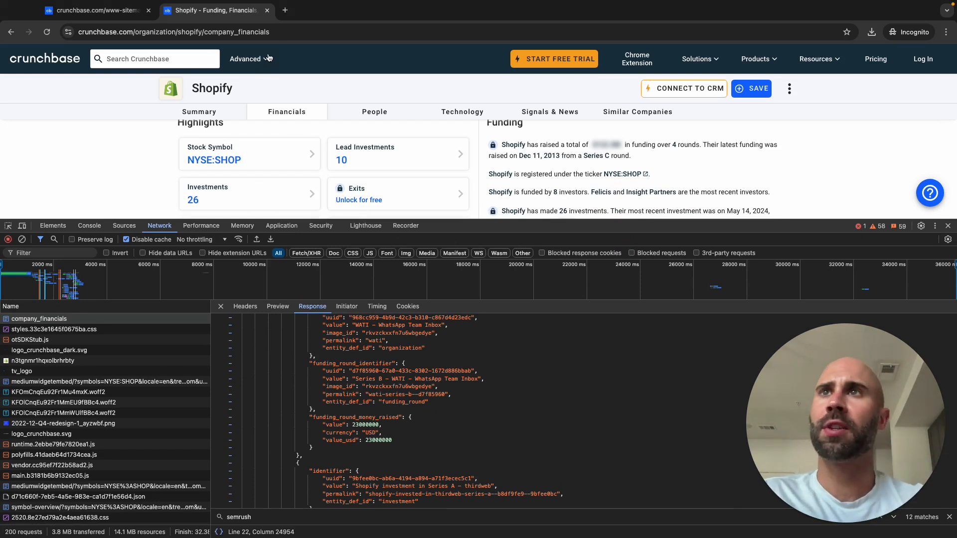
# Select the full Shopify company_financials URL in the address bar.
pyautogui.click(183, 32)
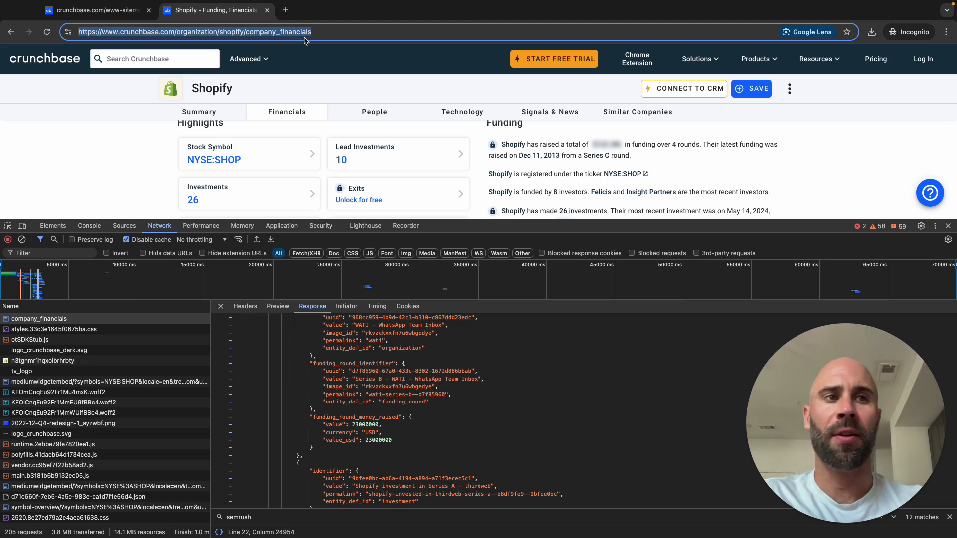
pyautogui.moveTo(288, 20)
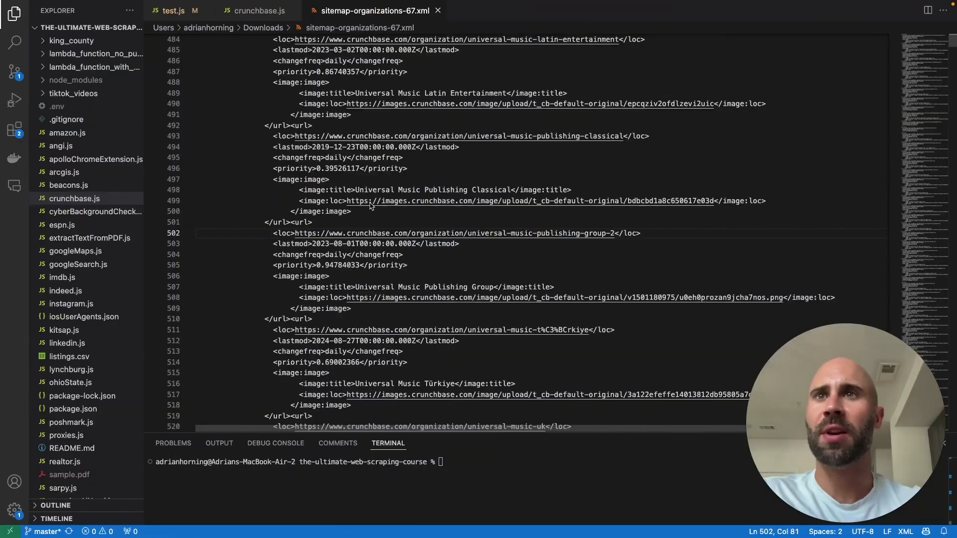
# In crunchbase.js, highlight the webcache.googleusercontent.com request URL on line 92.
pyautogui.click(259, 11)
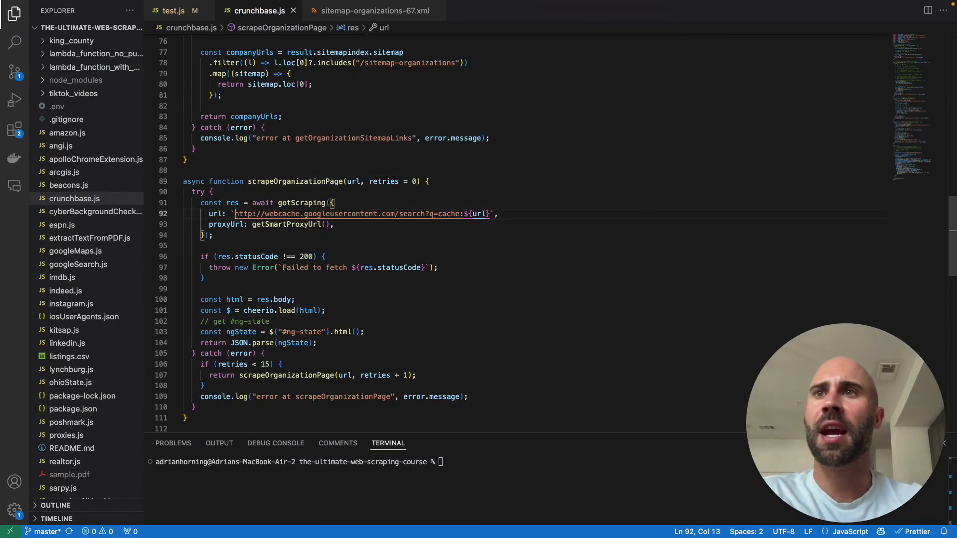
pyautogui.moveTo(234, 214); pyautogui.dragTo(465, 214)
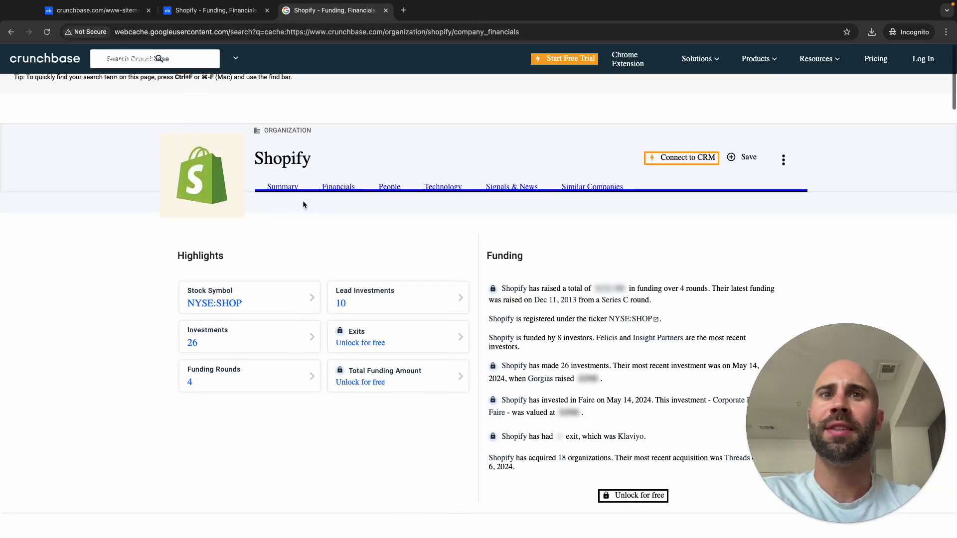
pyautogui.scroll(-3)
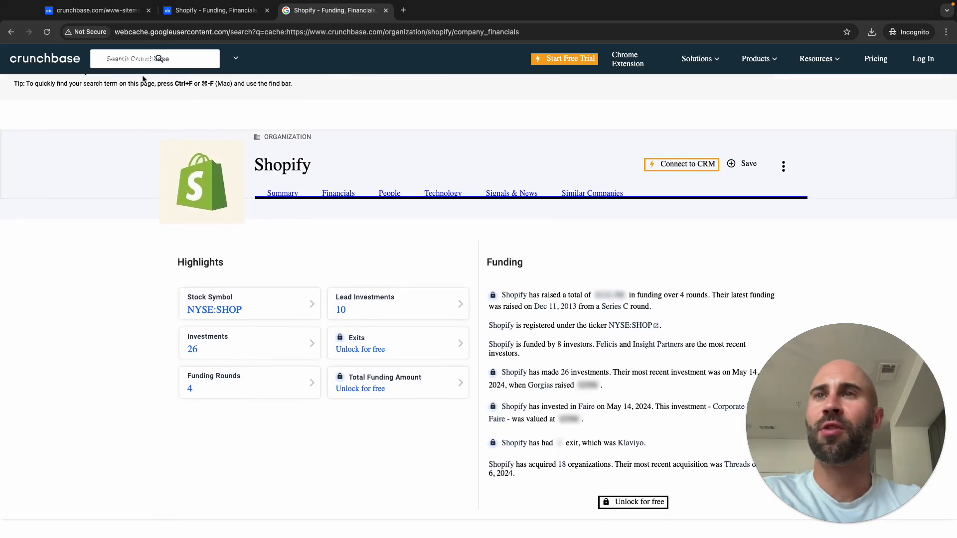
pyautogui.rightClick(152, 58)
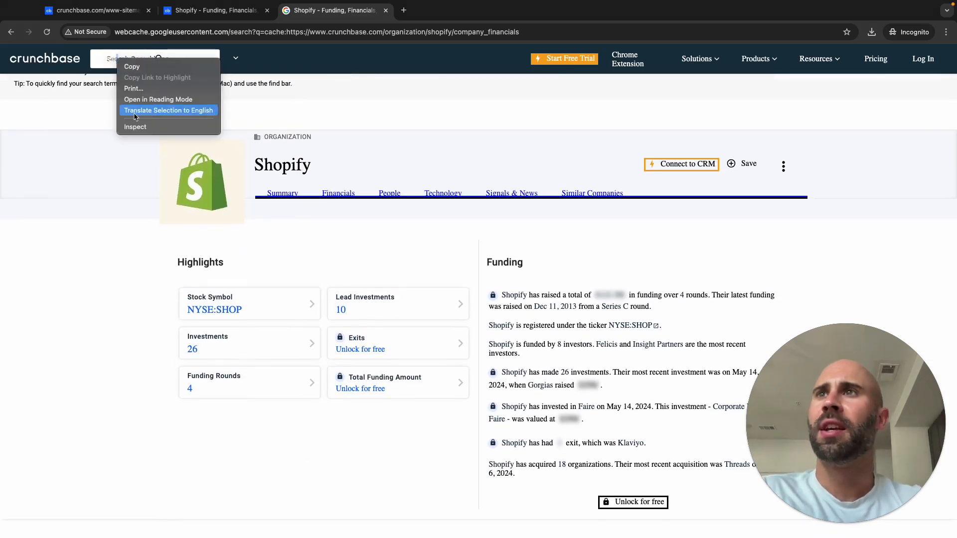
pyautogui.click(135, 126)
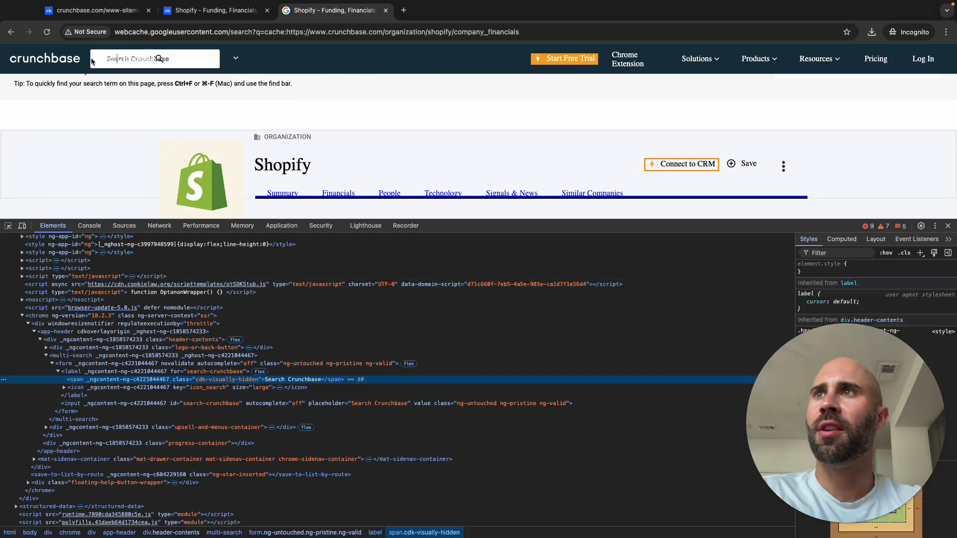
pyautogui.moveTo(124, 43)
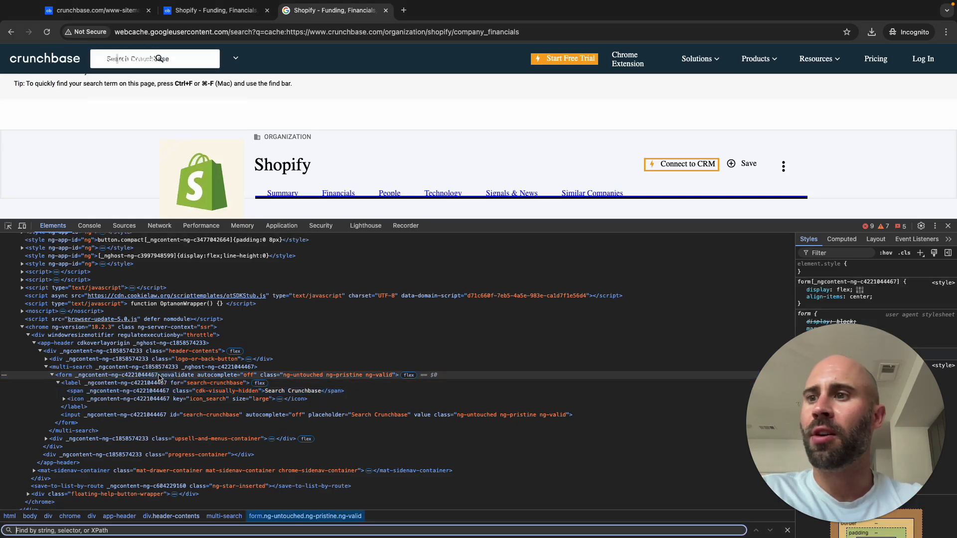
pyautogui.write('god')
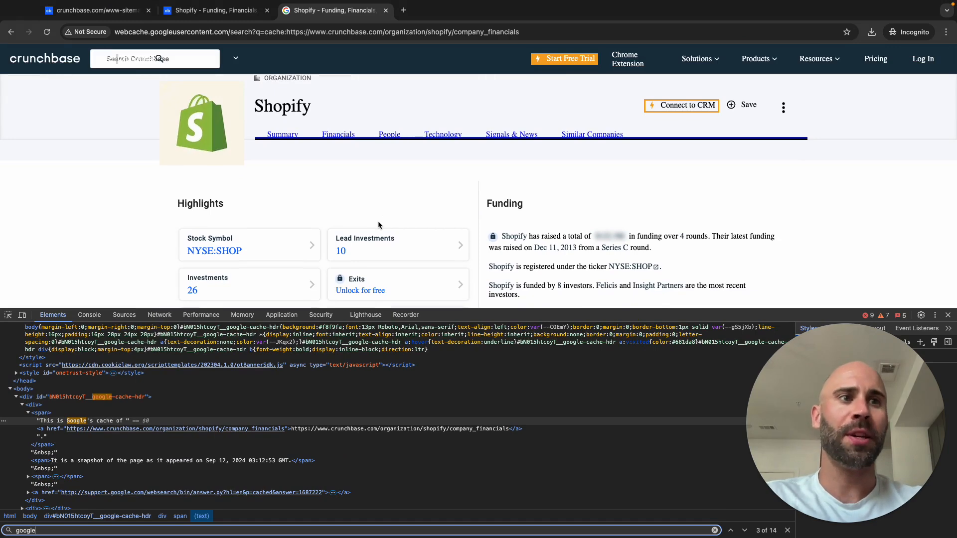
pyautogui.scroll(-3)
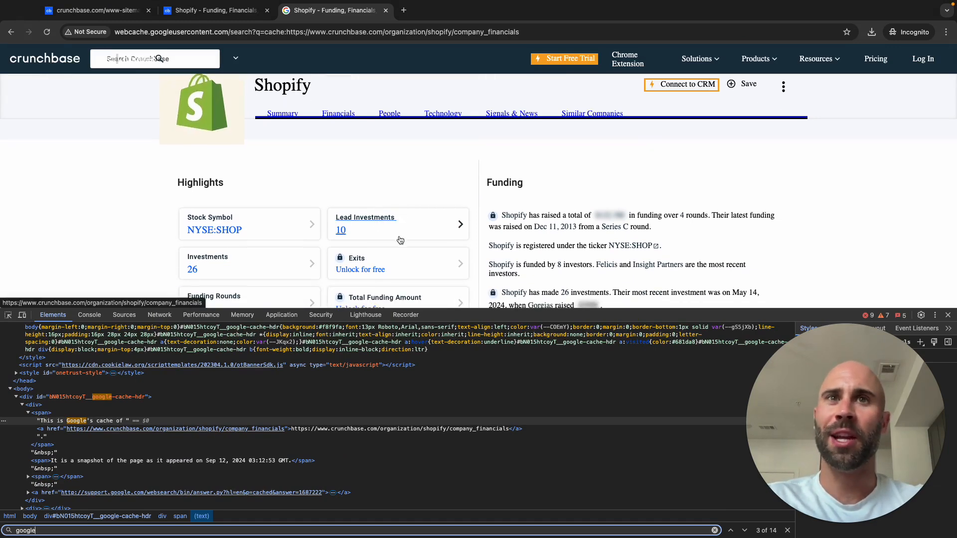
pyautogui.scroll(-3)
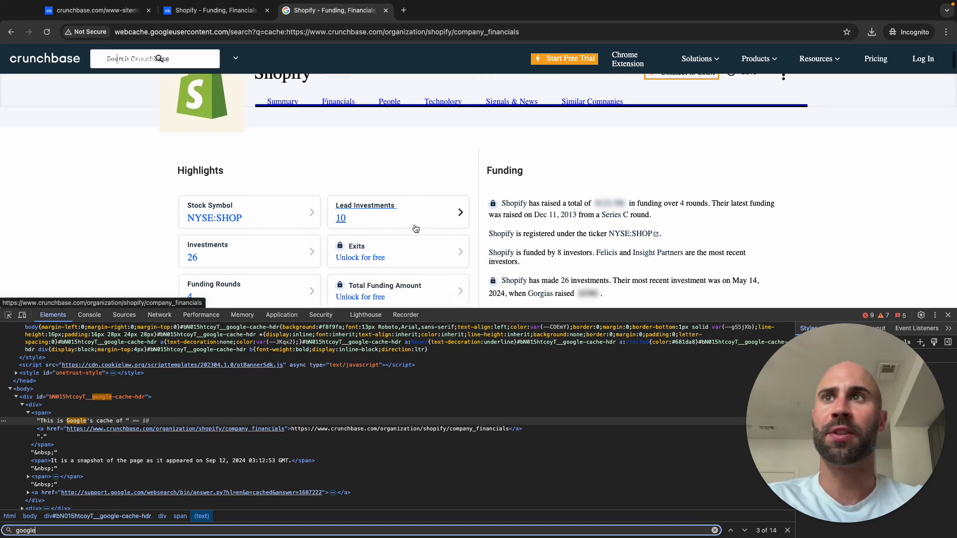
pyautogui.scroll(-3)
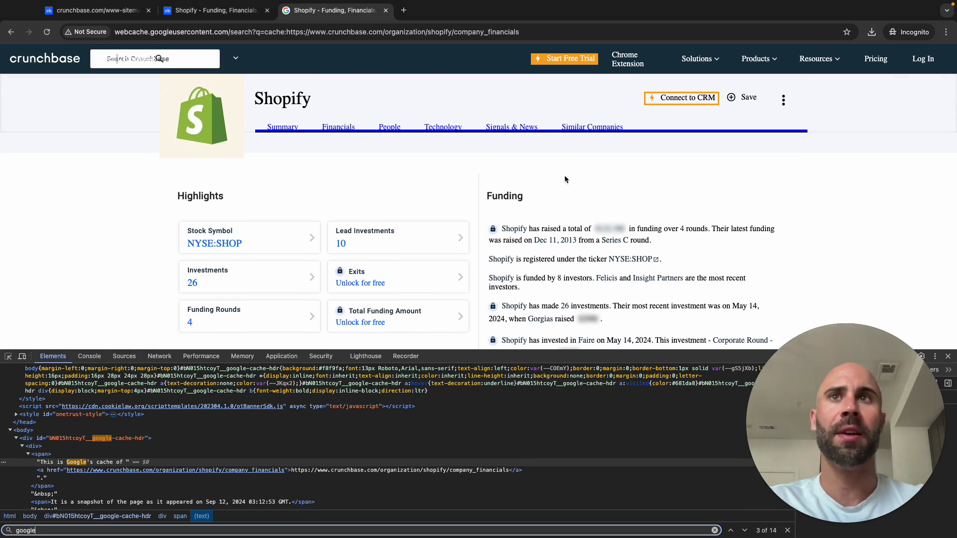
pyautogui.click(324, 32)
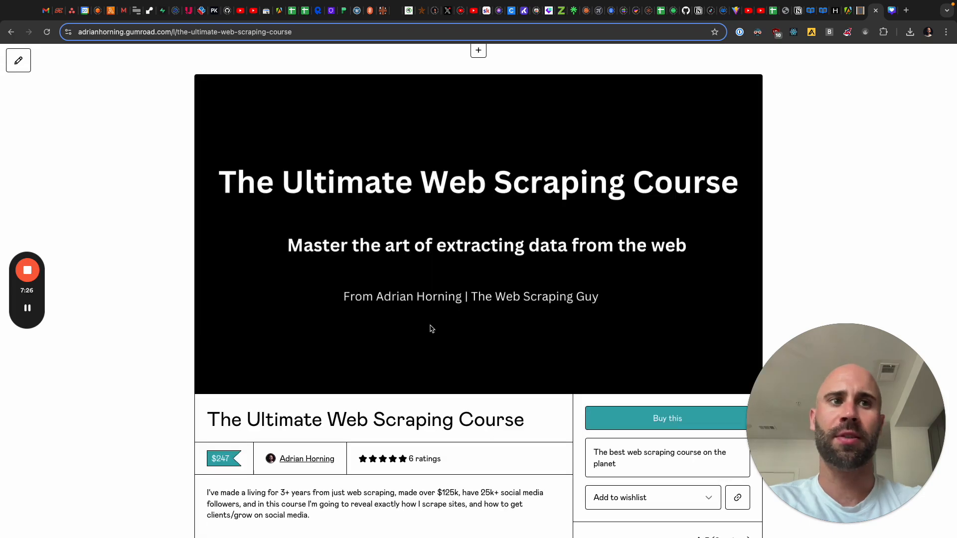
# Scroll down three notches to bring more of the page into view.
pyautogui.scroll(-3)
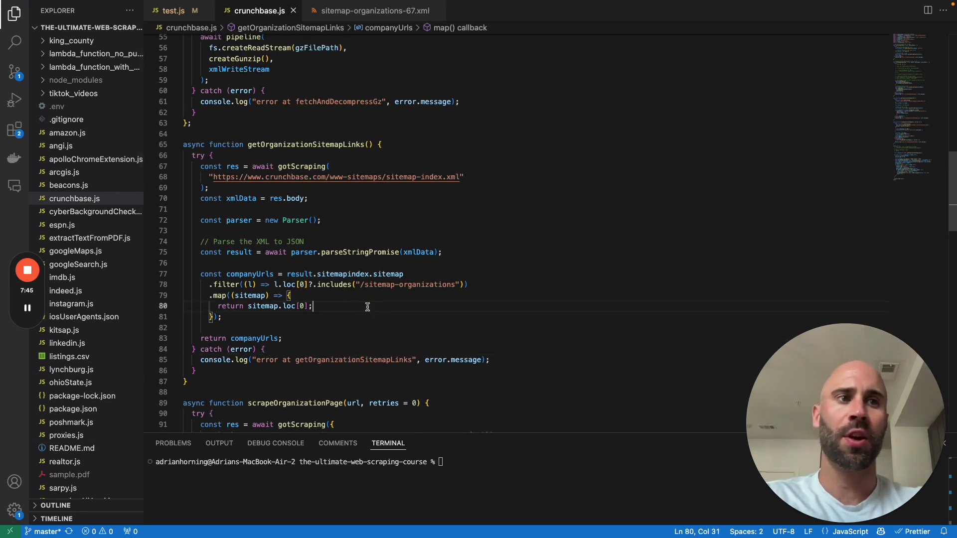
pyautogui.scroll(-3)
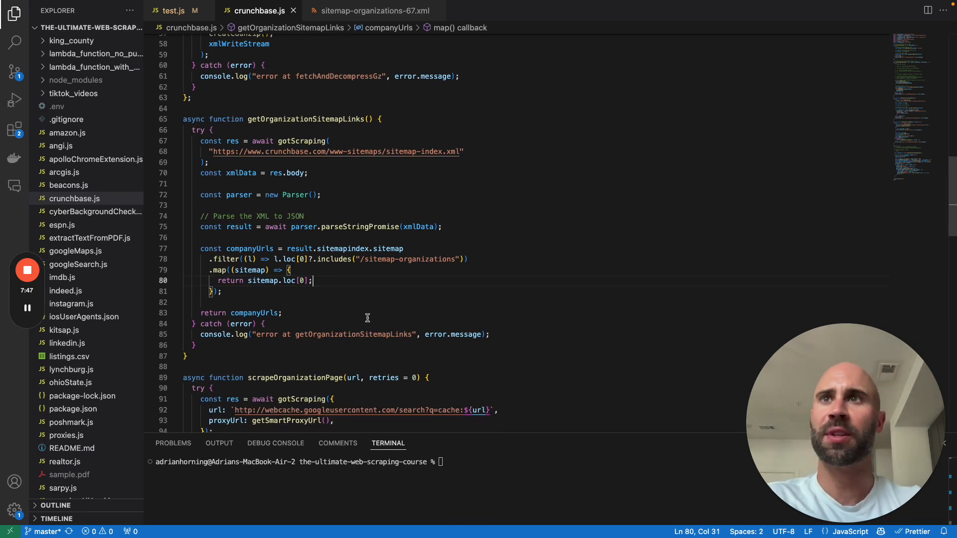
pyautogui.scroll(-3)
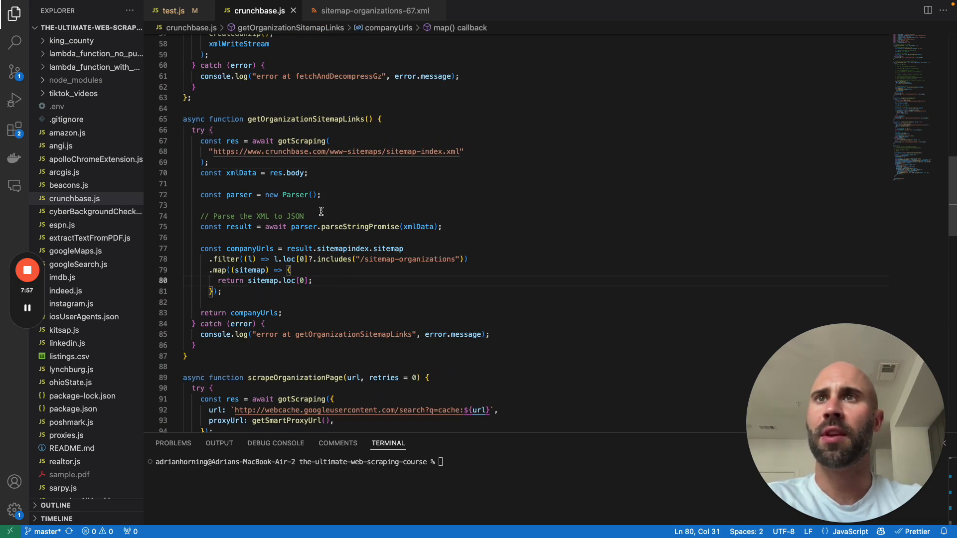
pyautogui.doubleClick(306, 119)
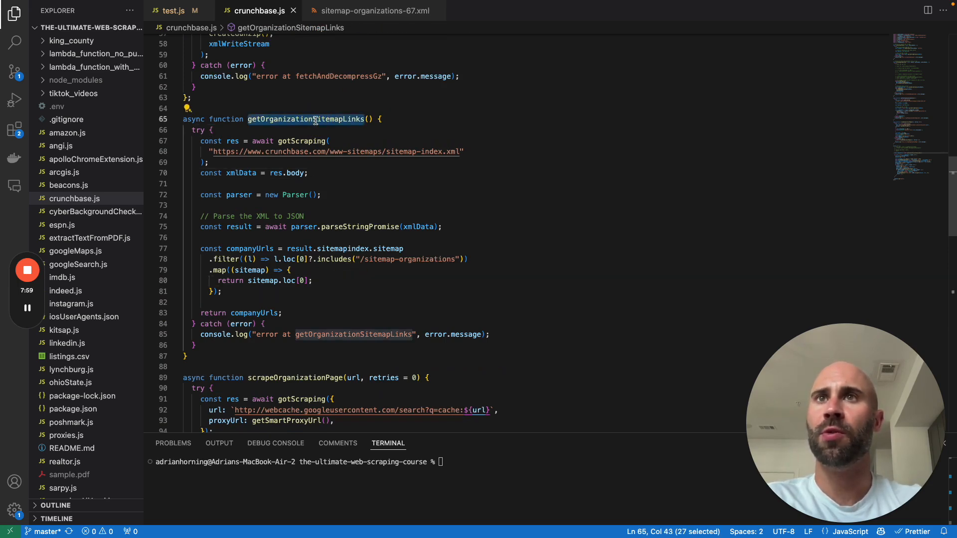
pyautogui.scroll(-3)
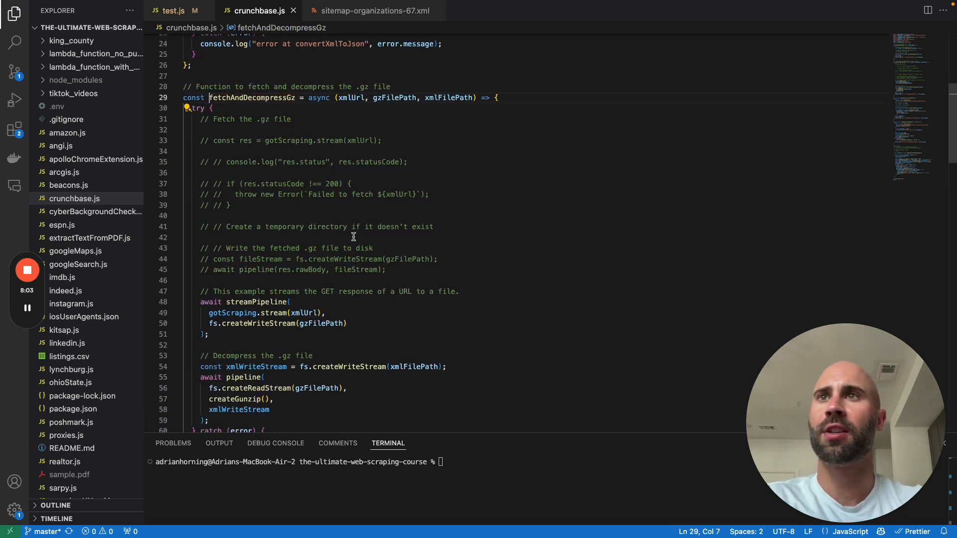
pyautogui.scroll(-3)
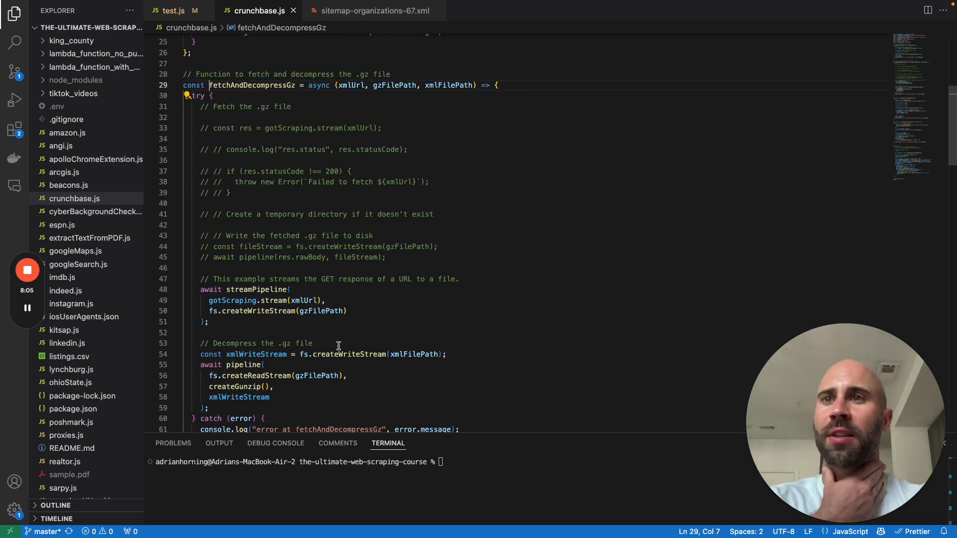
pyautogui.moveTo(302, 338)
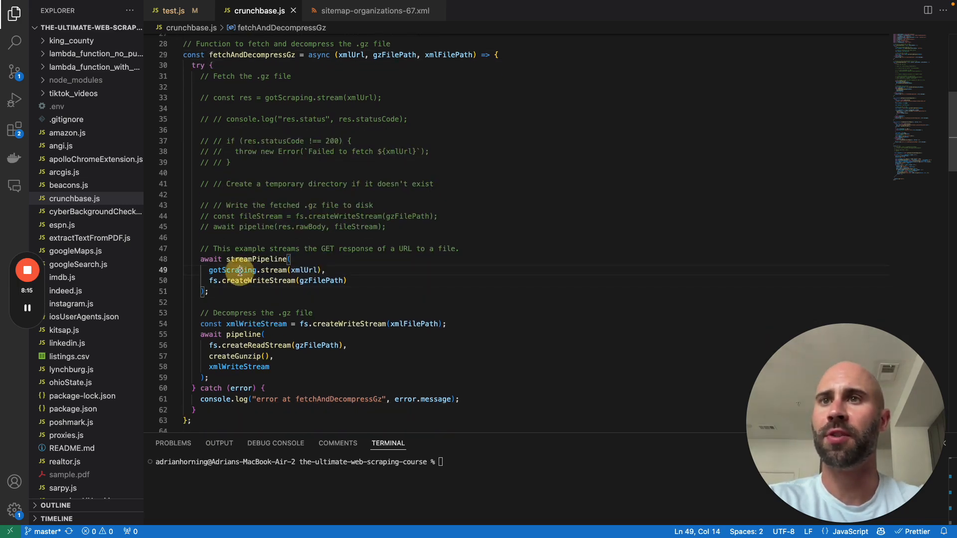
pyautogui.moveTo(209, 270); pyautogui.dragTo(326, 270)
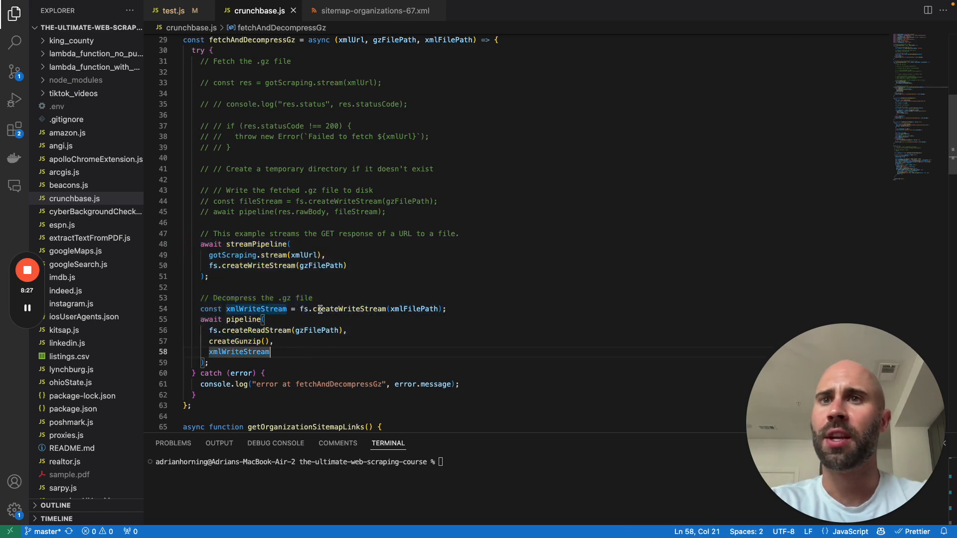
pyautogui.scroll(-3)
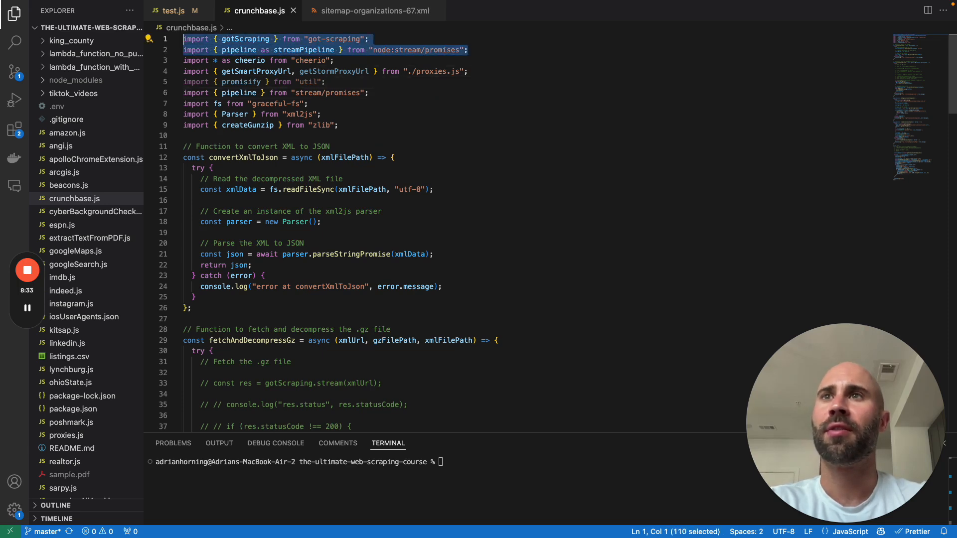
pyautogui.click(327, 82)
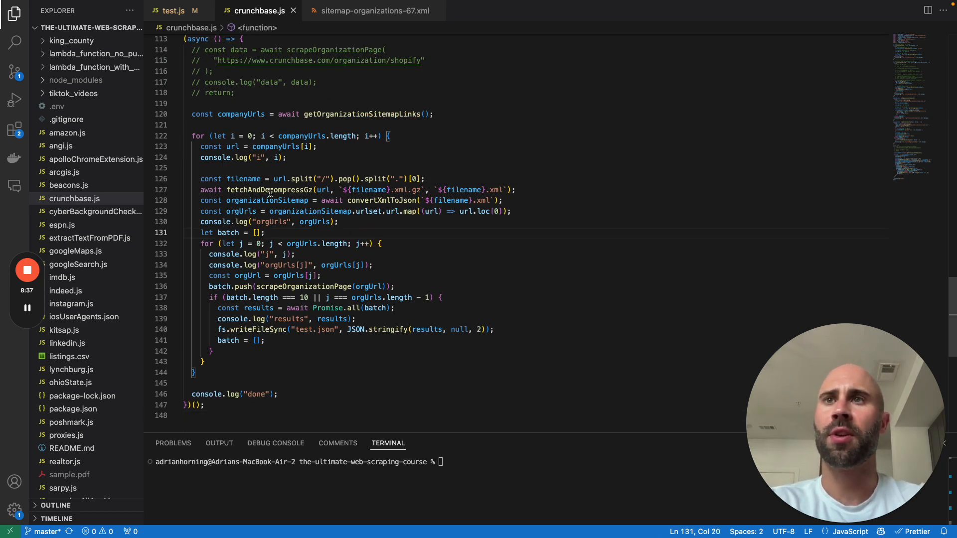
pyautogui.moveTo(269, 190)
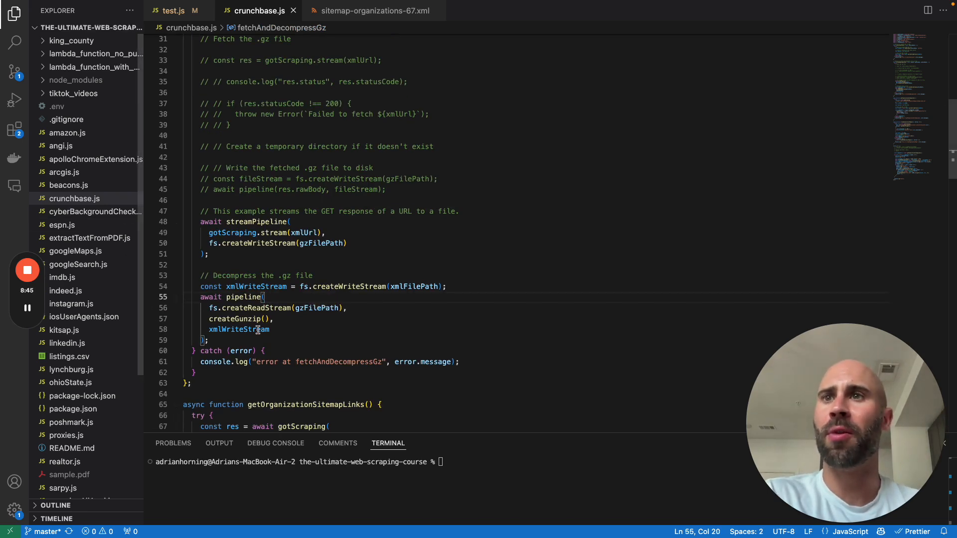
pyautogui.scroll(-3)
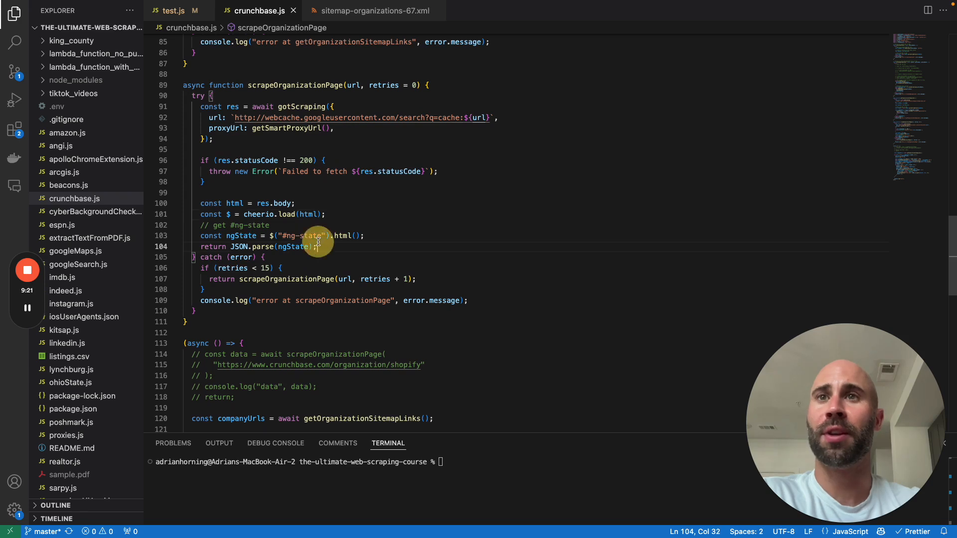
pyautogui.doubleClick(302, 236)
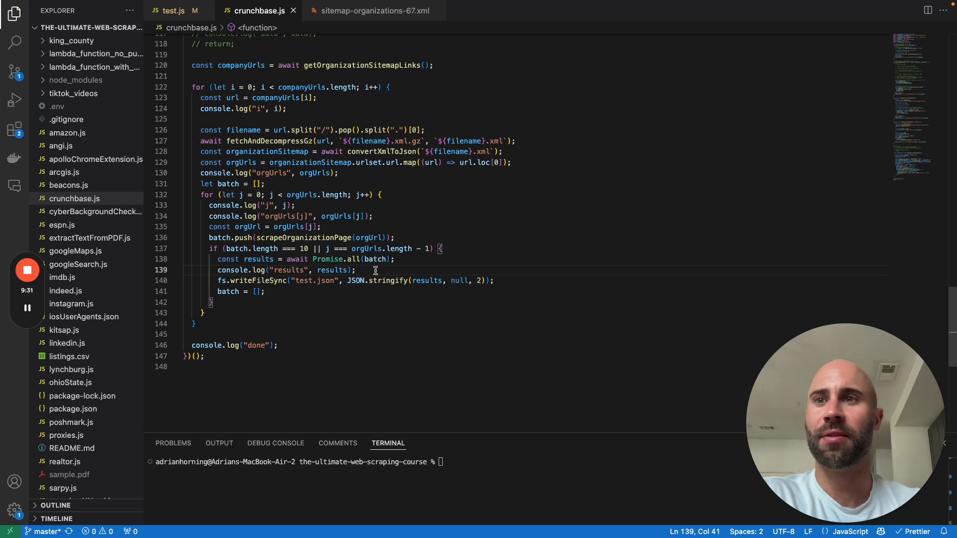
pyautogui.moveTo(428, 281)
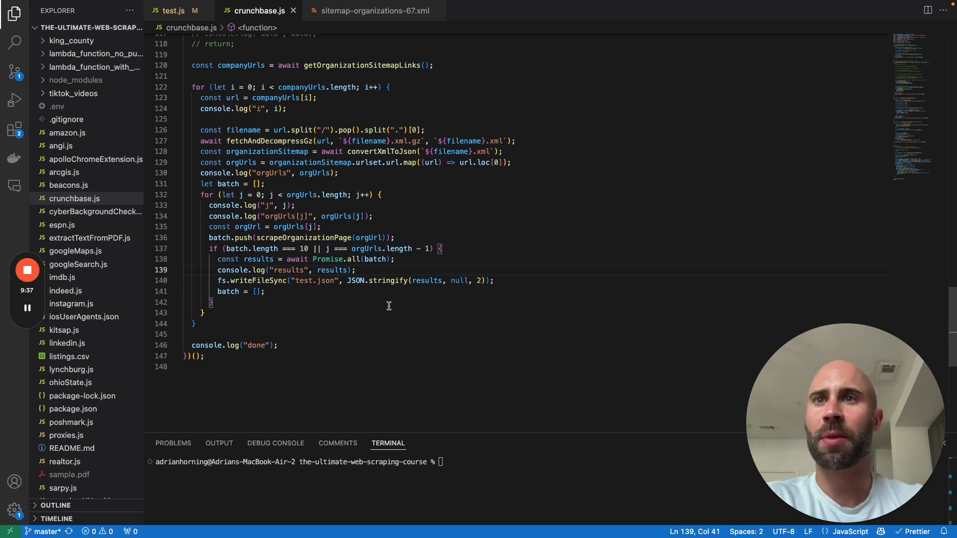
pyautogui.moveTo(424, 304)
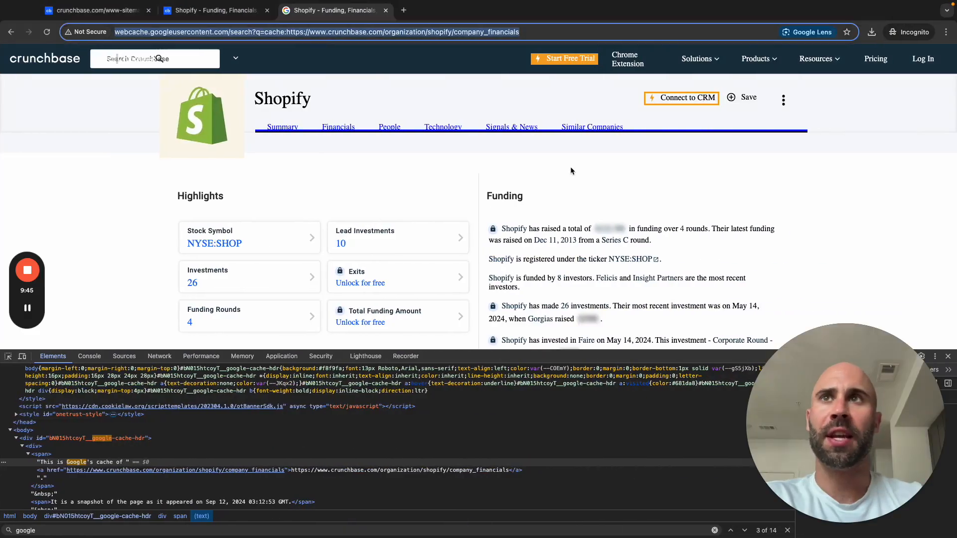
# Search 'pitchbook sitemap' and open the PitchBook sitemap.xml result listing public-profiles sitemaps.
pyautogui.write('pitch')
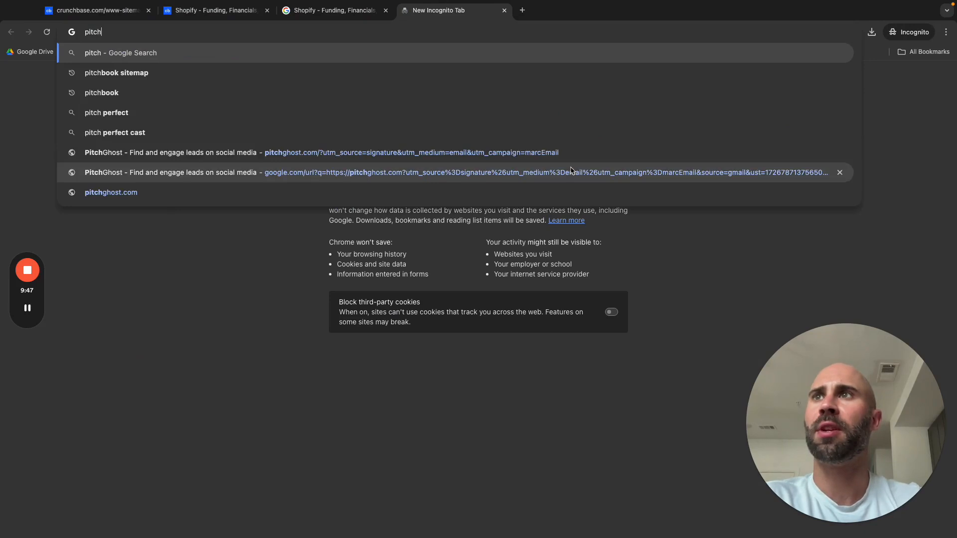
pyautogui.click(116, 72)
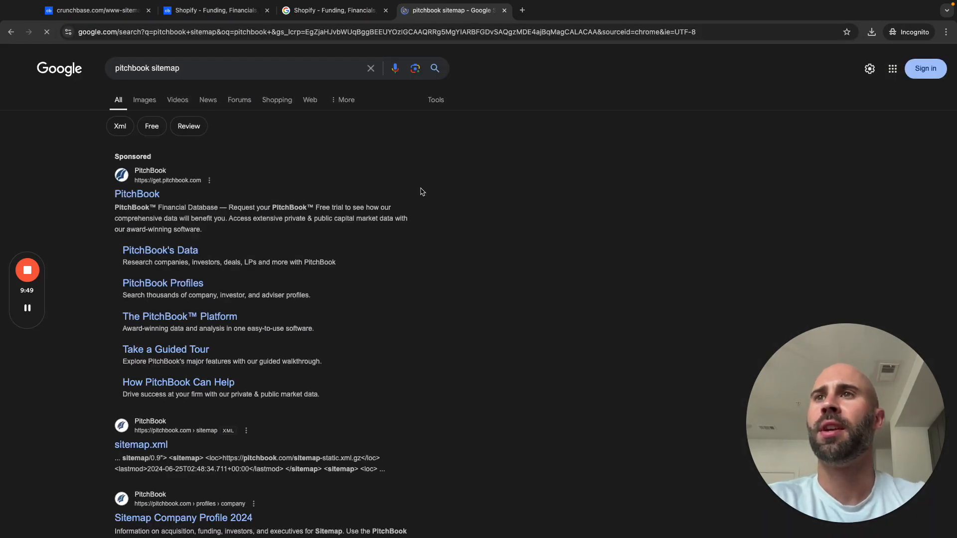
pyautogui.scroll(-3)
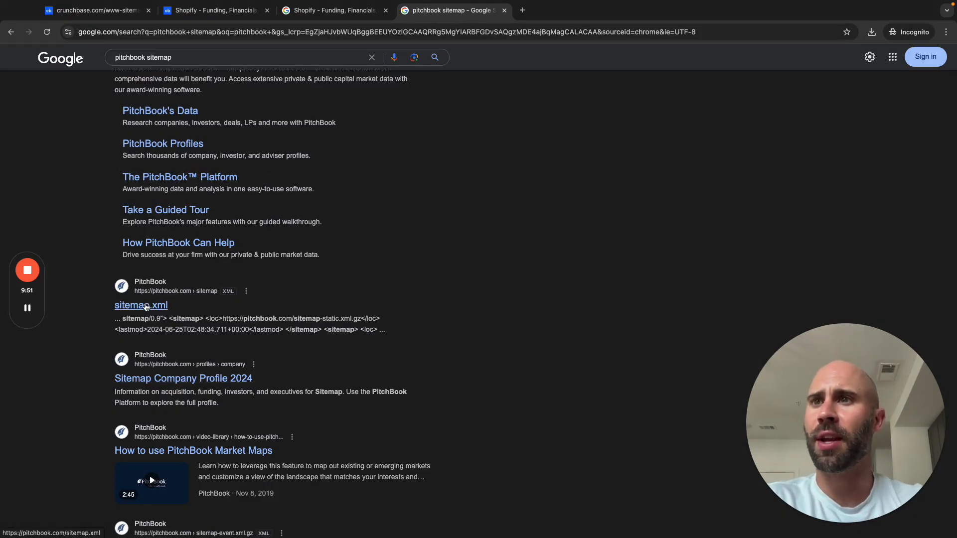
pyautogui.click(141, 305)
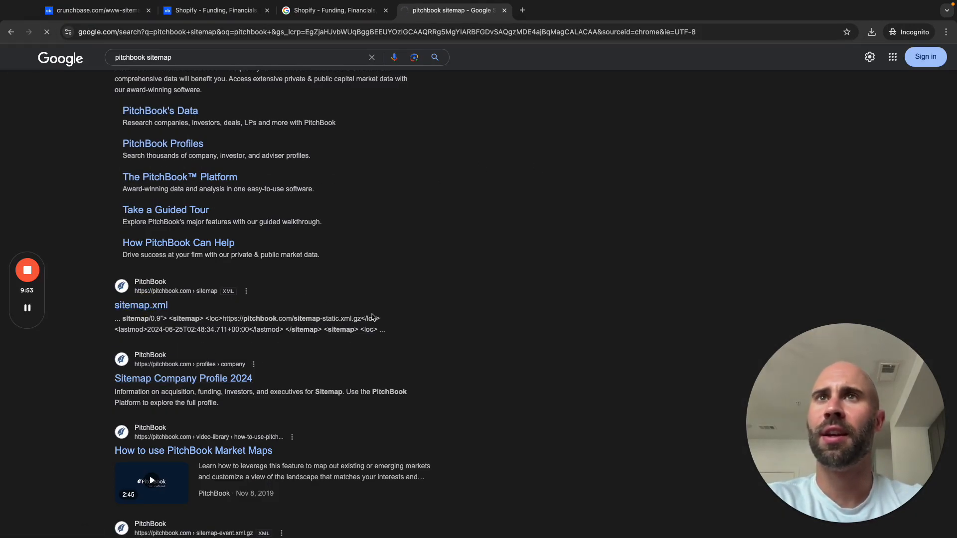
pyautogui.click(141, 305)
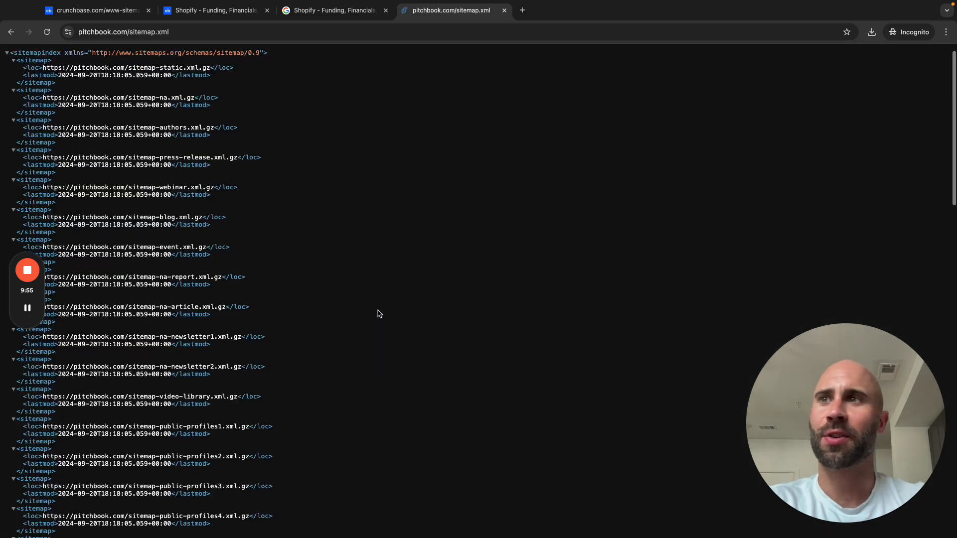
pyautogui.scroll(-3)
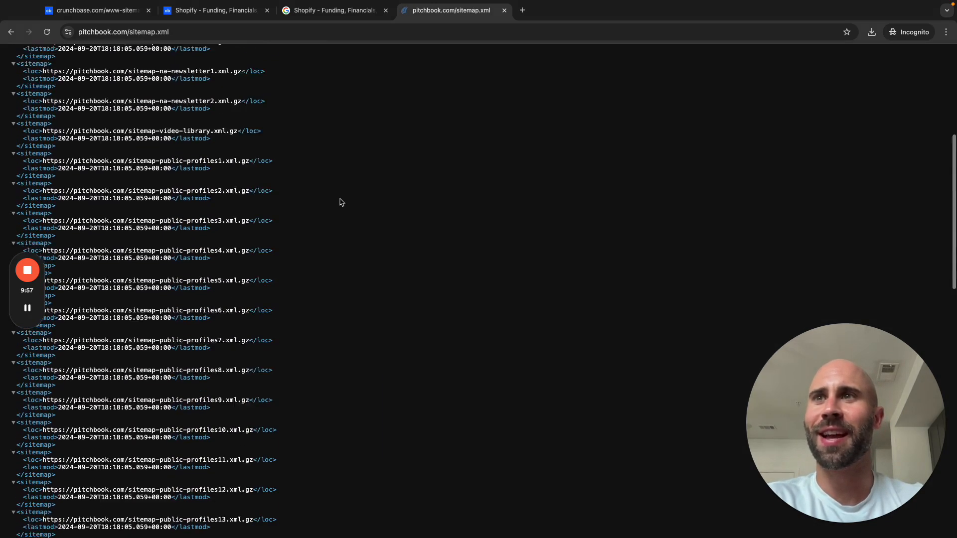
pyautogui.scroll(3)
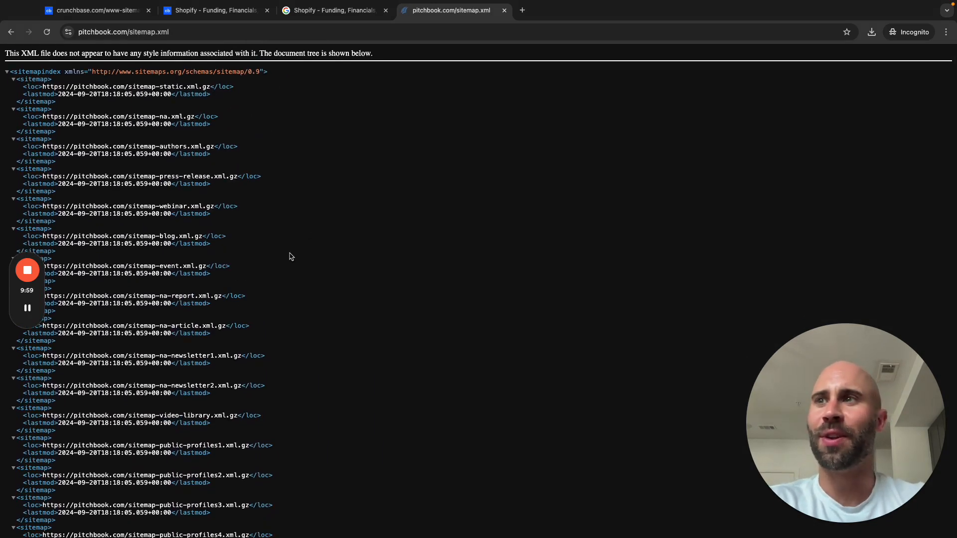